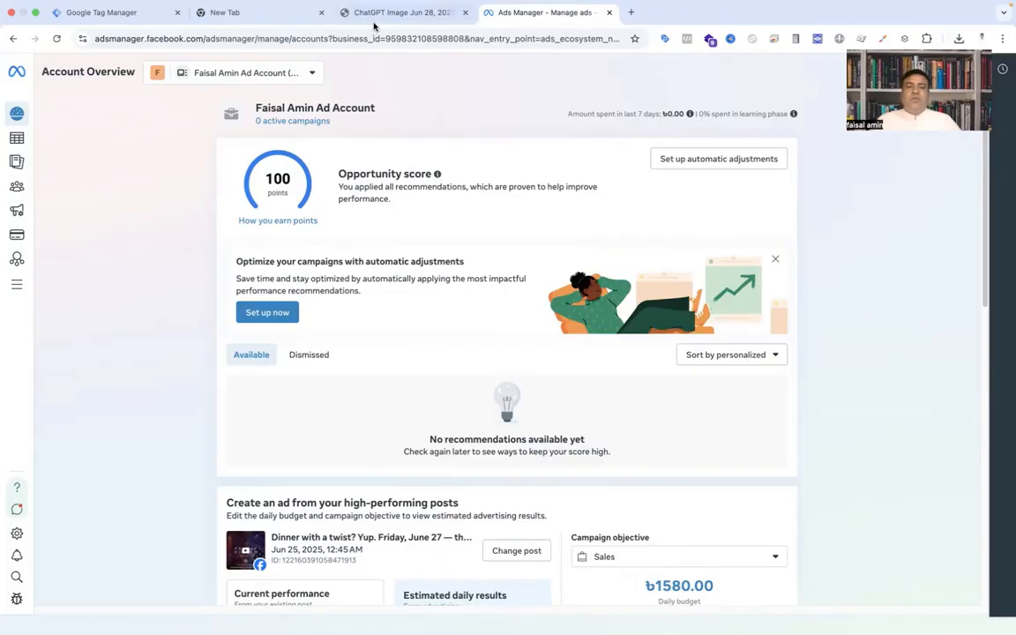
Step: Switch to the Chrome tab showing the Facebook offline conversion tracking guide image
{"action": "left_click", "coordinate": [402, 13]}
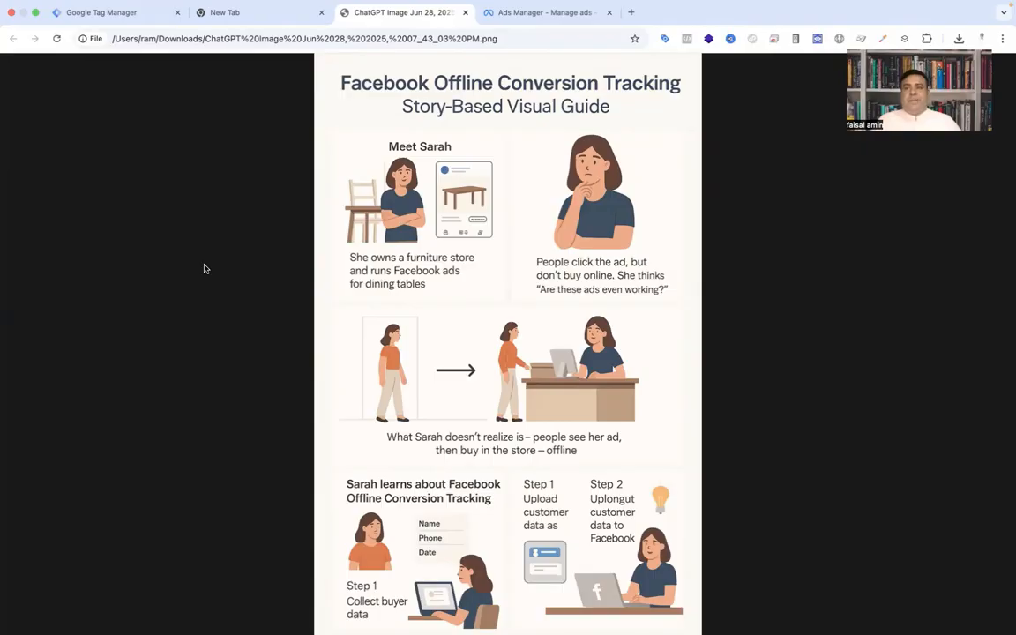
{"action": "mouse_move", "coordinate": [405, 196]}
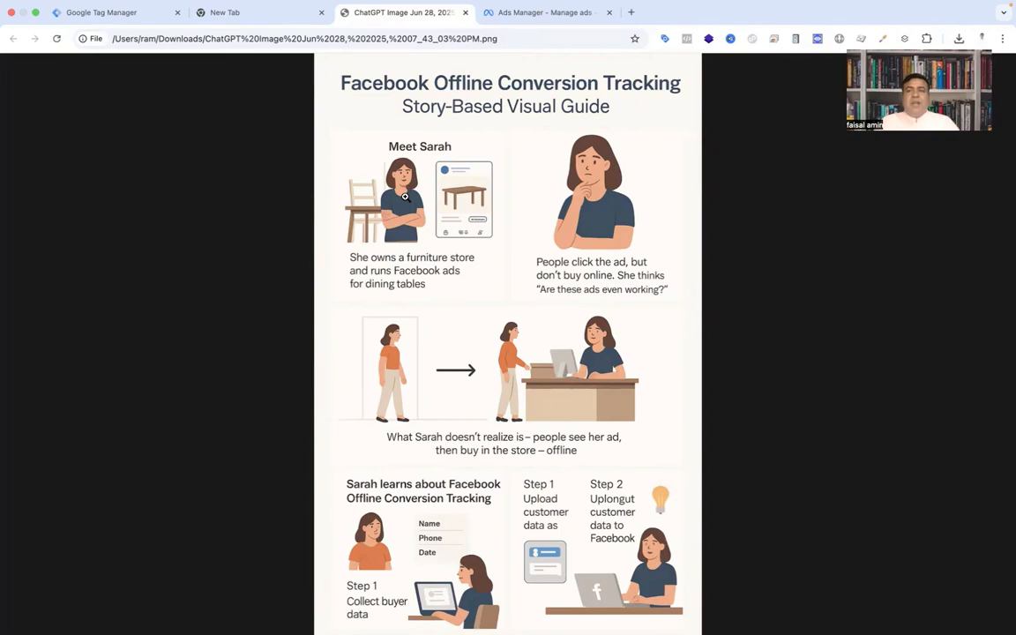
{"action": "mouse_move", "coordinate": [386, 219]}
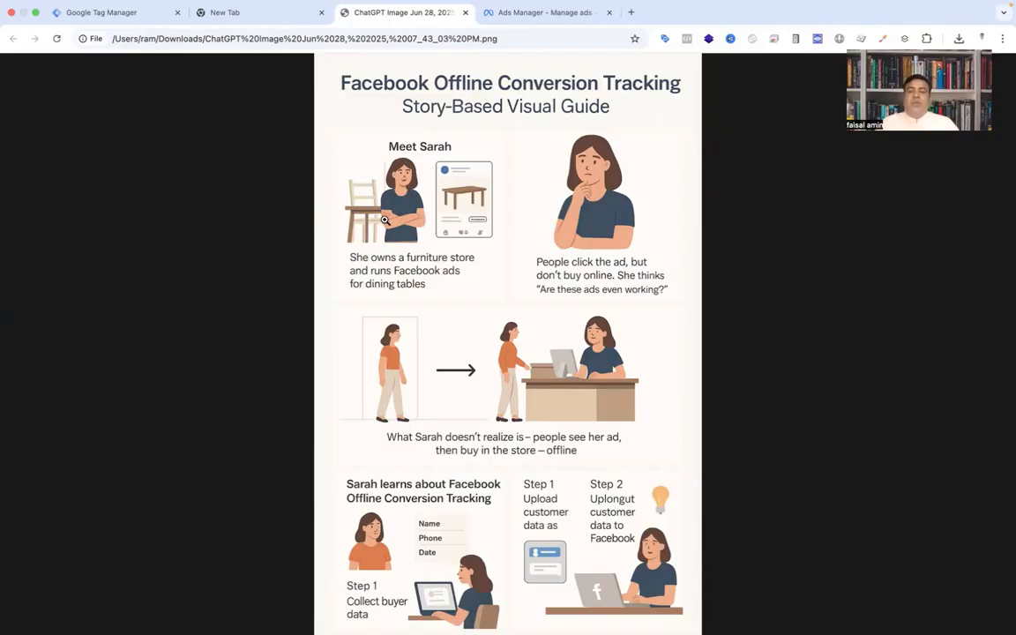
{"action": "mouse_move", "coordinate": [596, 346]}
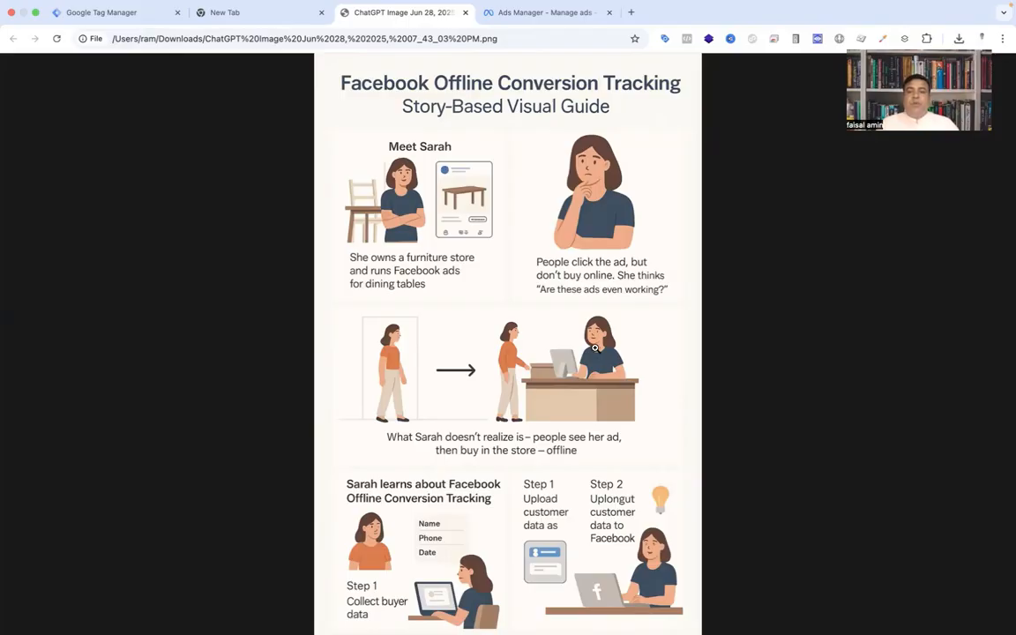
{"action": "mouse_move", "coordinate": [545, 12]}
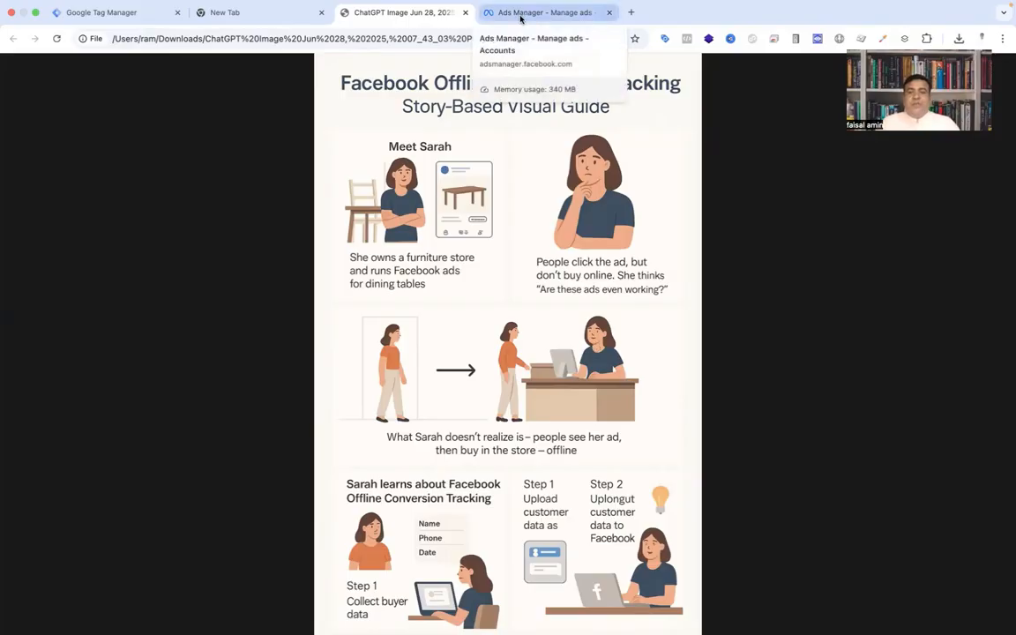
Step: Return to Ads Manager and expand Data Sources in the business settings sidebar
{"action": "left_click", "coordinate": [546, 13]}
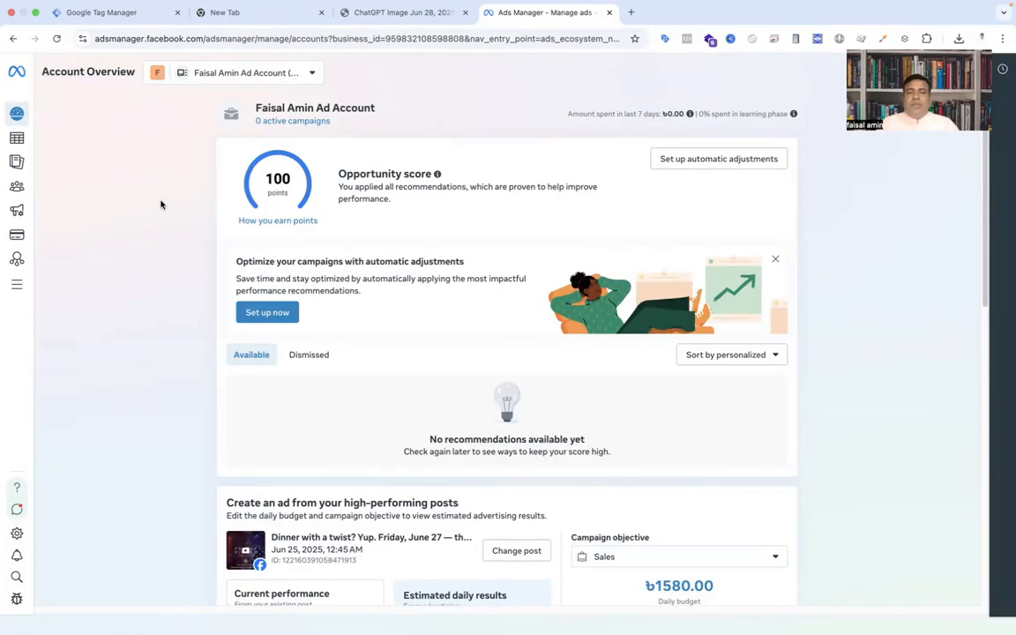
{"action": "mouse_move", "coordinate": [95, 280]}
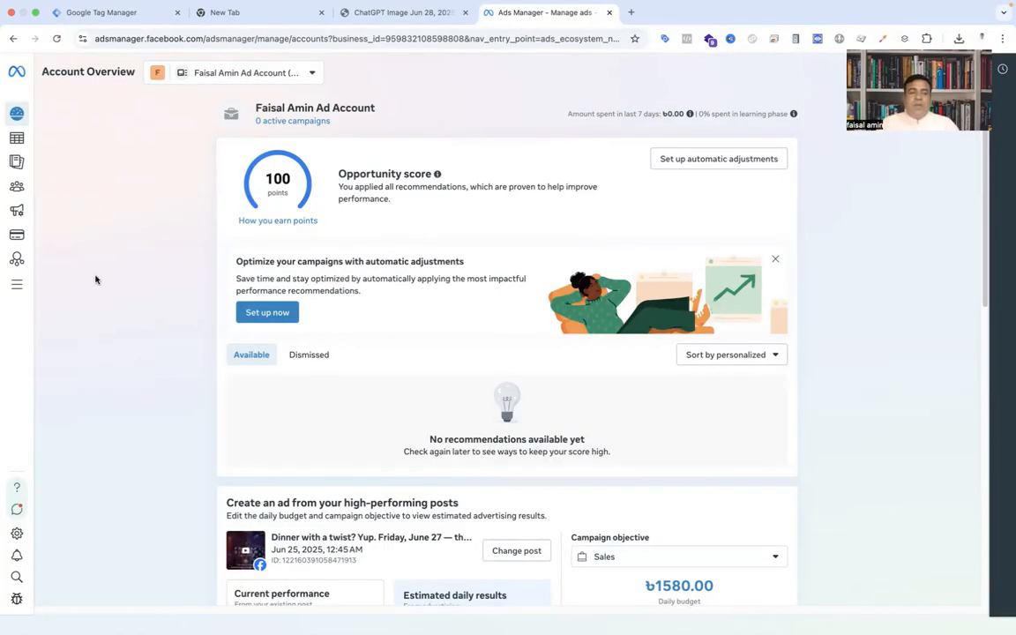
{"action": "mouse_move", "coordinate": [46, 365]}
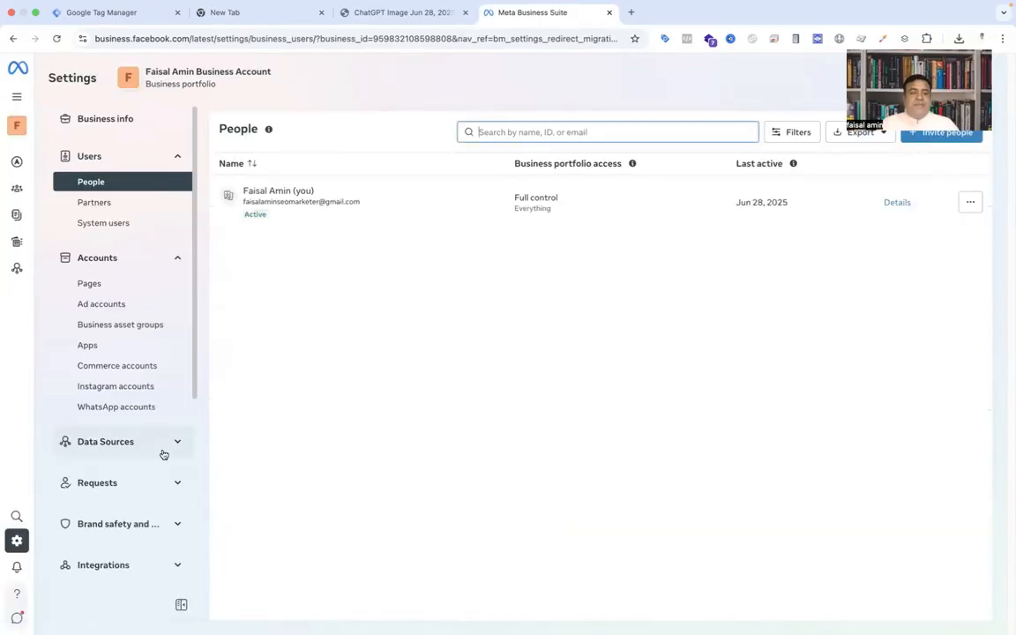
{"action": "left_click", "coordinate": [106, 441]}
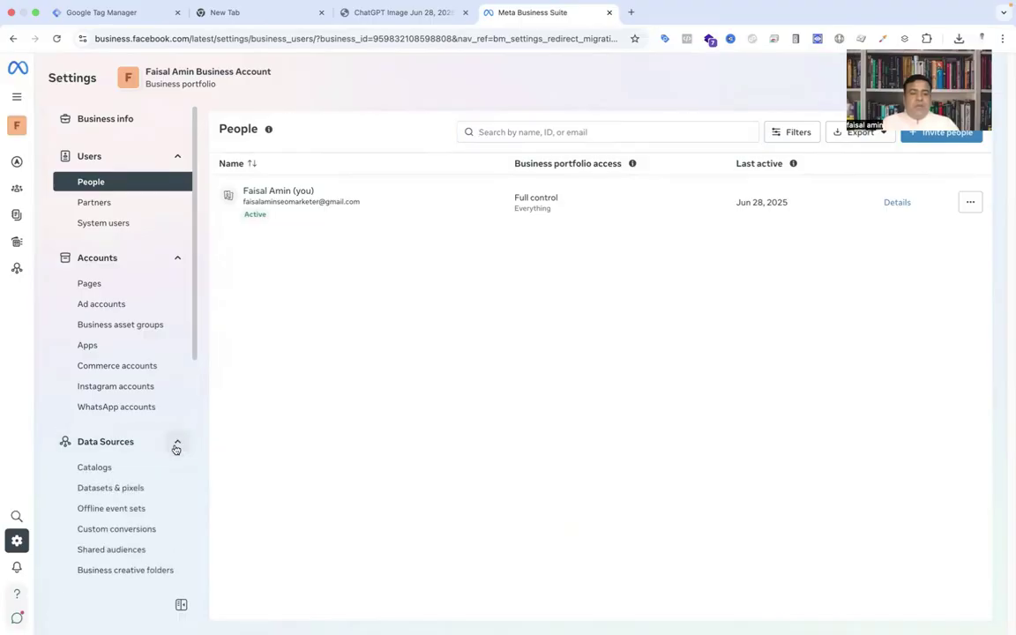
{"action": "mouse_move", "coordinate": [111, 508]}
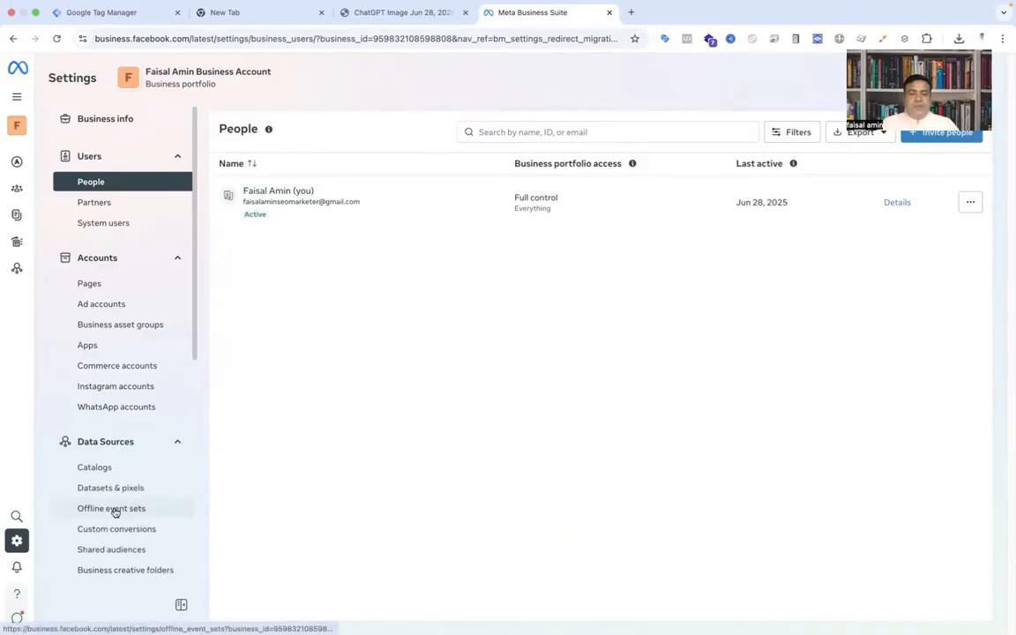
Step: Create a new offline event set named 'Faisal Amin - Offline'
{"action": "left_click", "coordinate": [111, 508]}
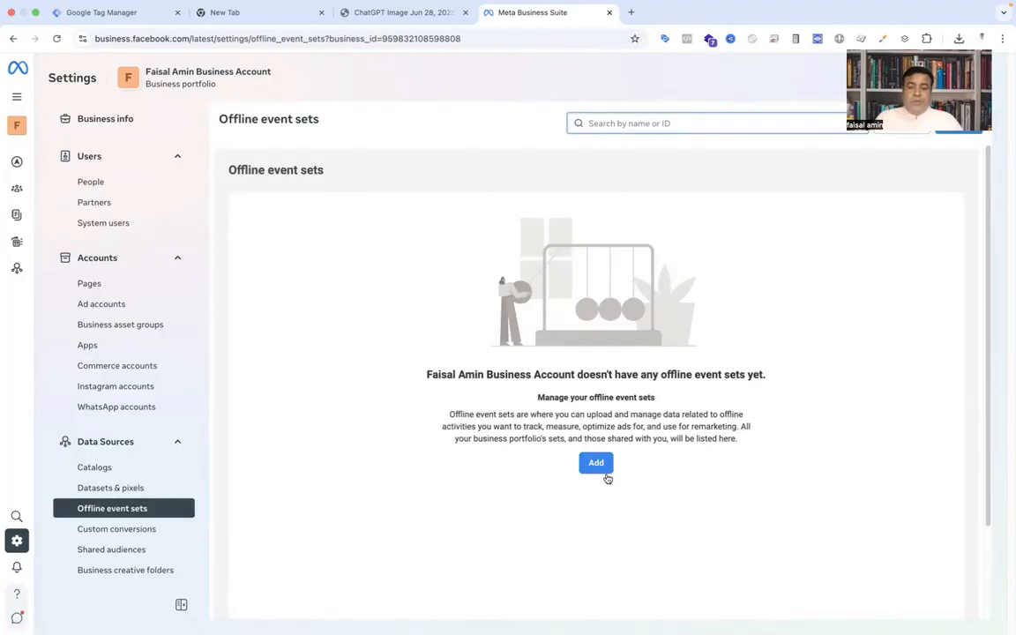
{"action": "left_click", "coordinate": [596, 462]}
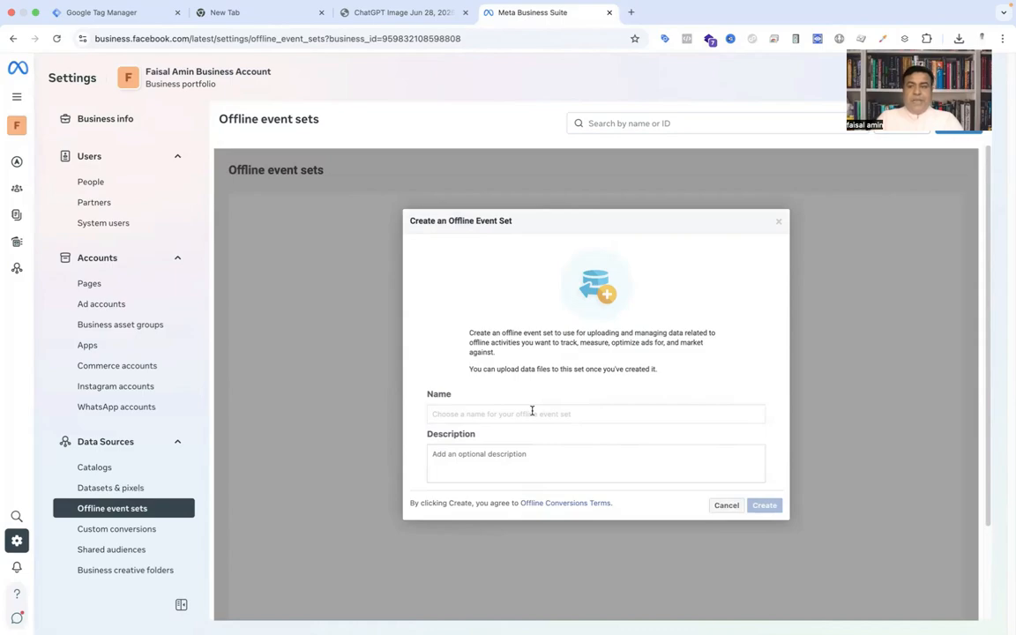
{"action": "type", "text": "Faisal"}
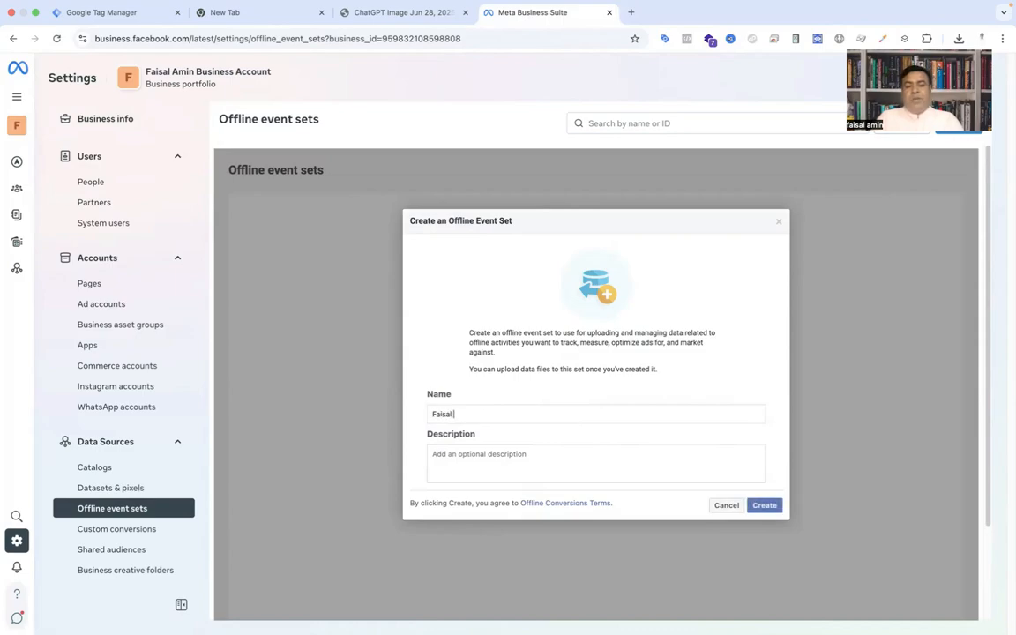
{"action": "type", "text": "Amin - Offline"}
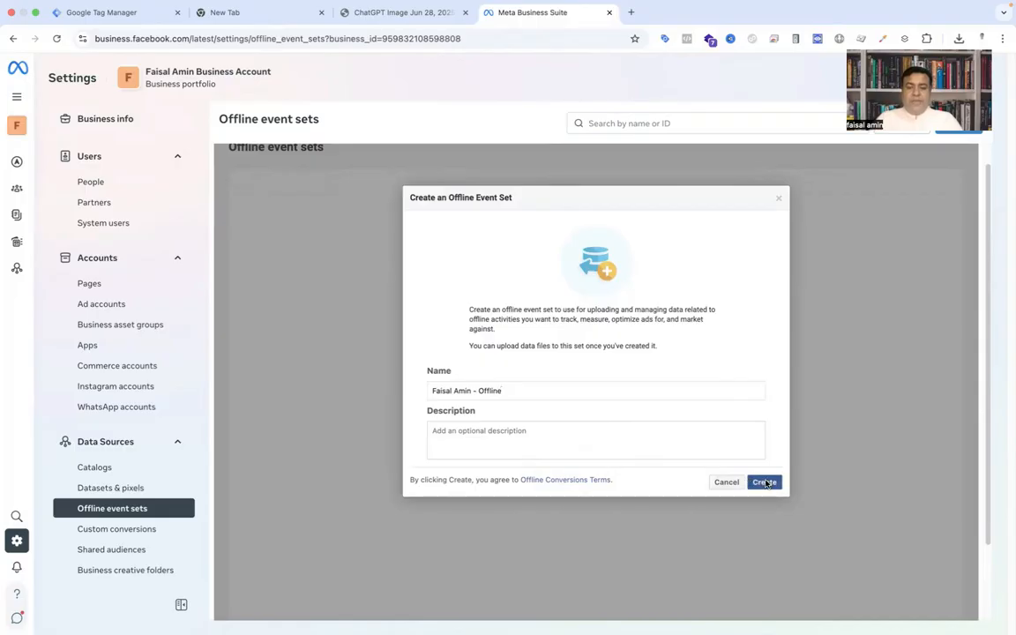
{"action": "left_click", "coordinate": [762, 482]}
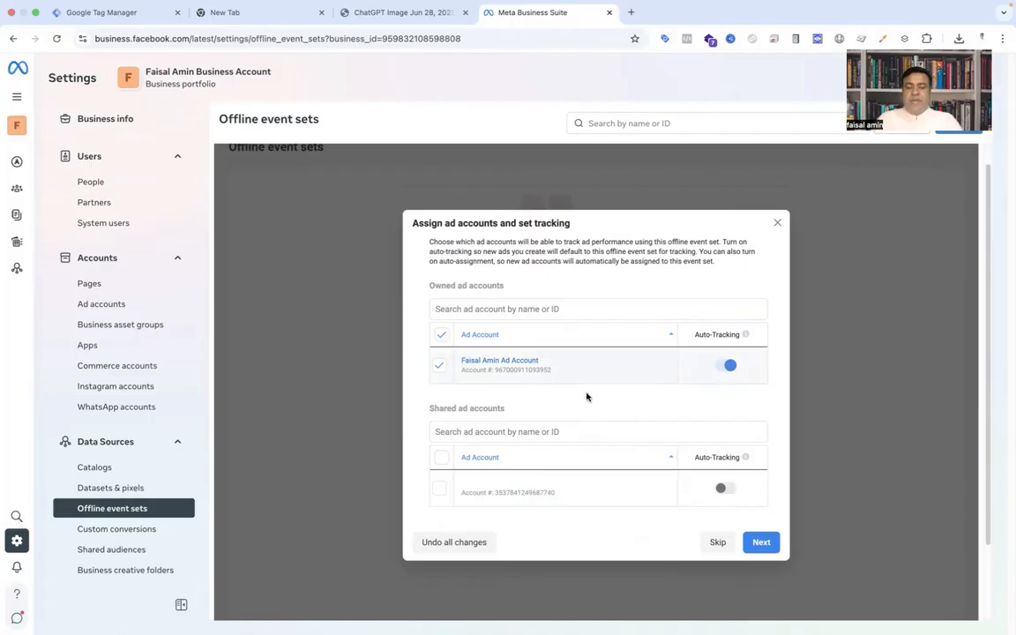
Step: Link the ad account with auto-tracking and assign the user full control of the event set
{"action": "left_click", "coordinate": [760, 542]}
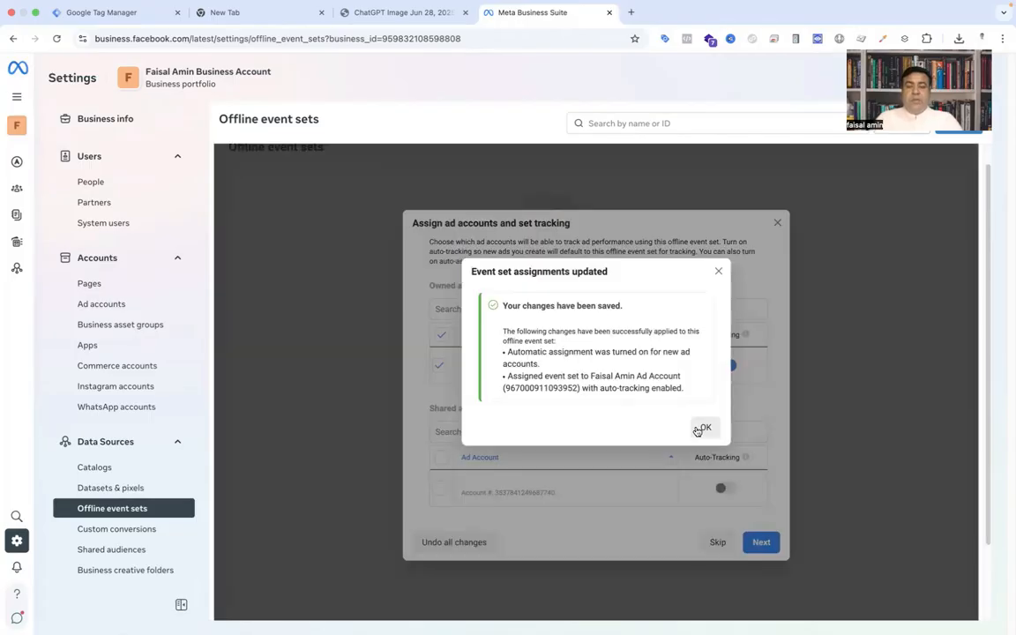
{"action": "left_click", "coordinate": [702, 427]}
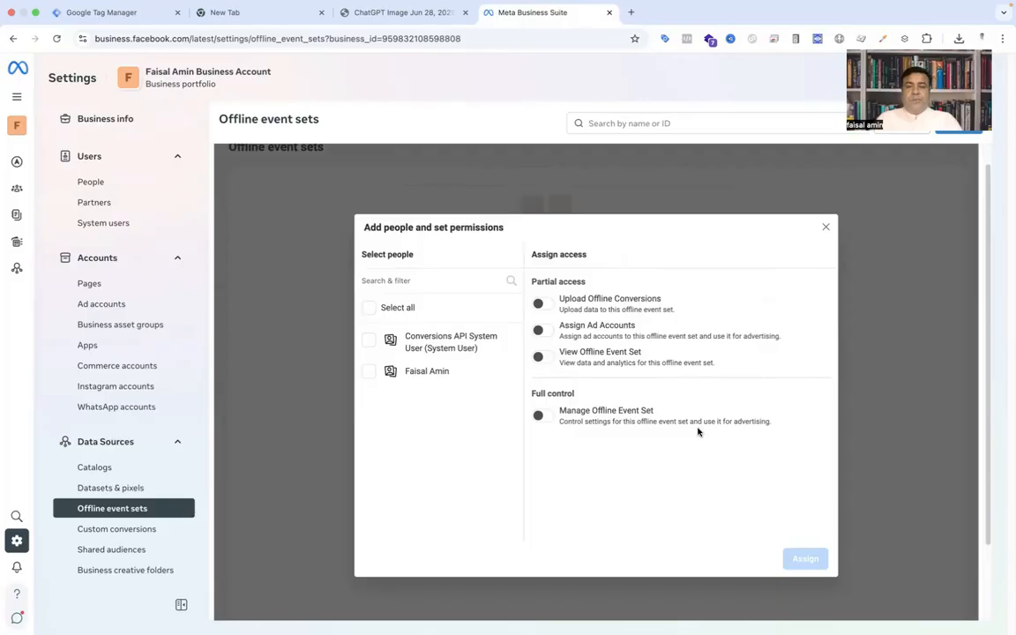
{"action": "mouse_move", "coordinate": [674, 438]}
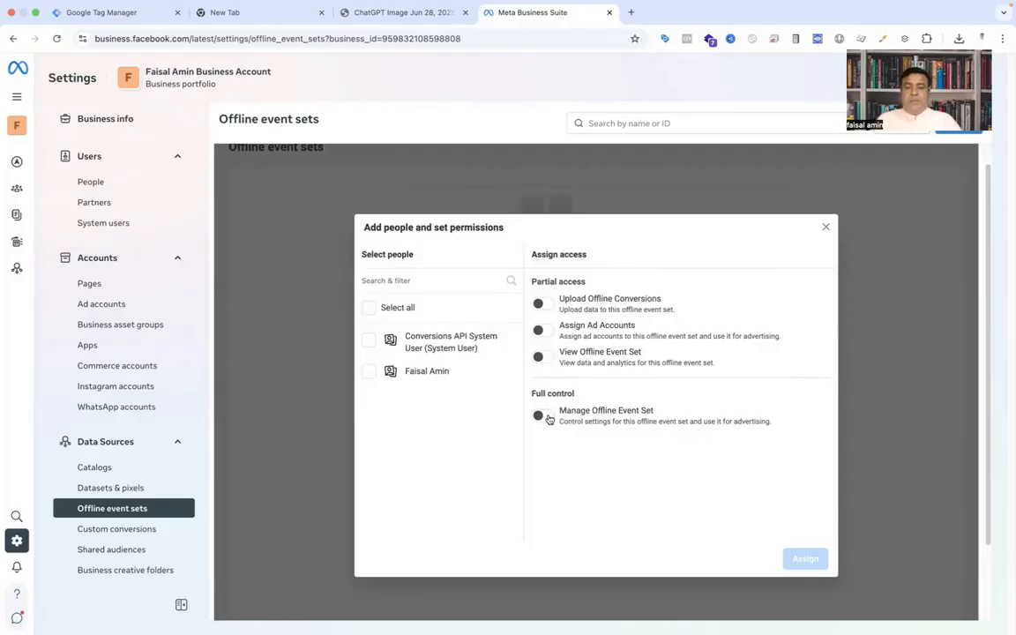
{"action": "left_click", "coordinate": [368, 371]}
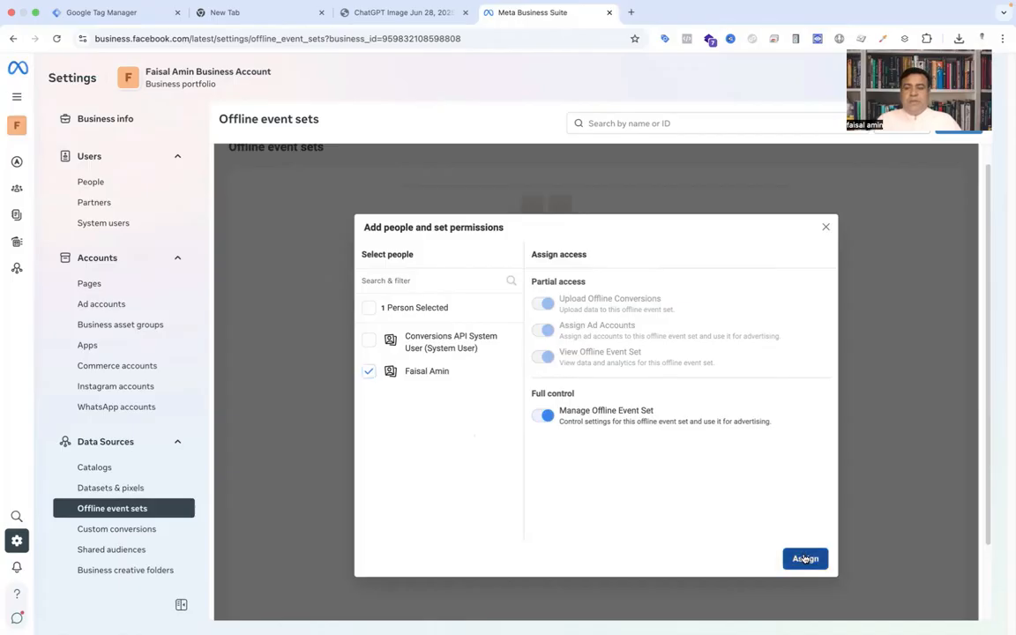
{"action": "left_click", "coordinate": [805, 557]}
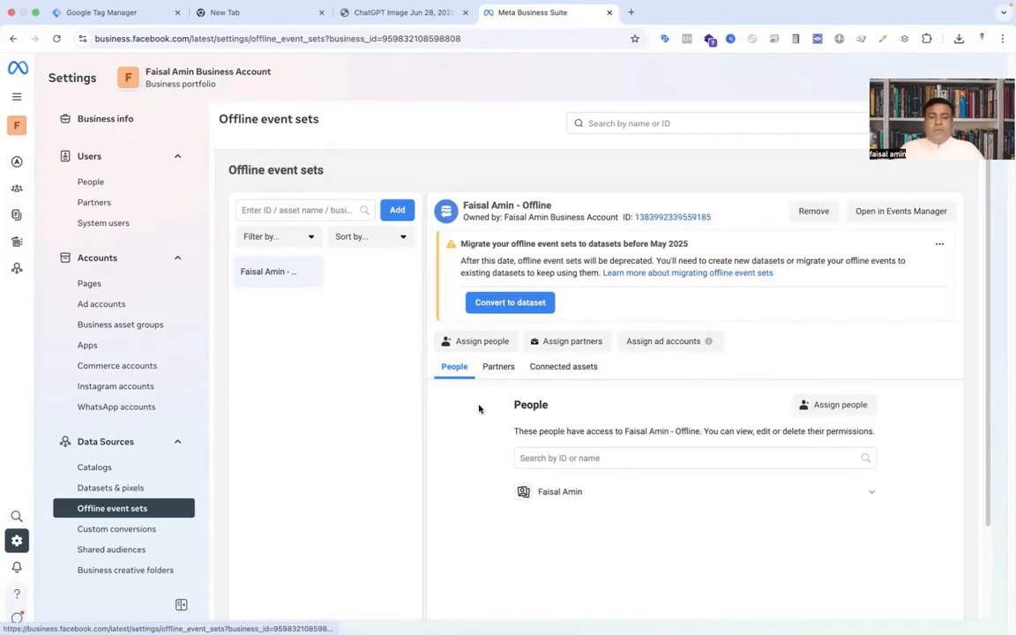
{"action": "mouse_move", "coordinate": [510, 304]}
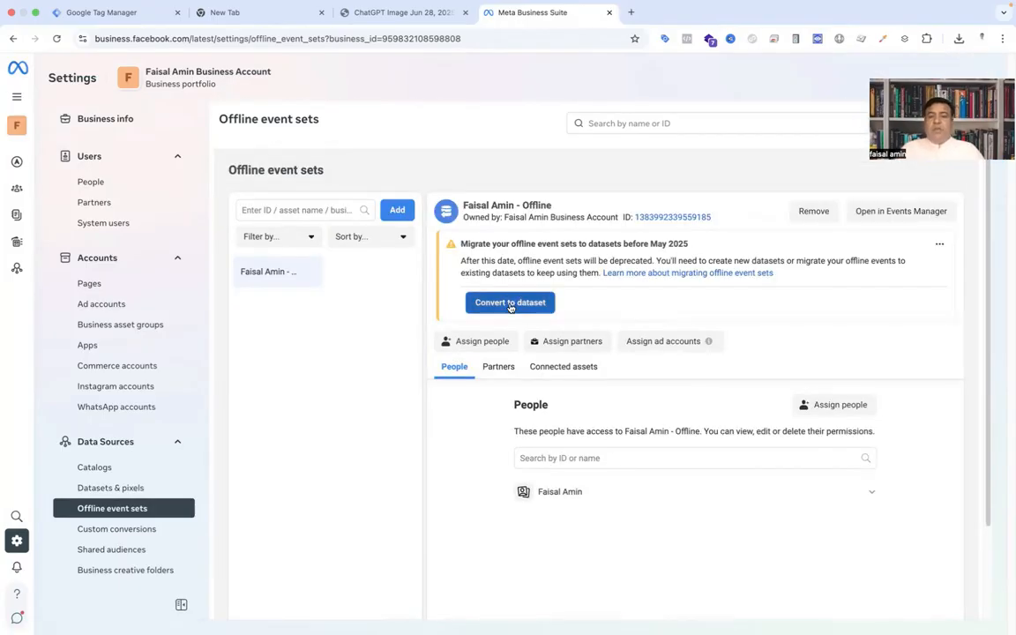
Step: Convert the 'Faisal Amin - Offline' event set into a dataset
{"action": "left_click", "coordinate": [510, 302]}
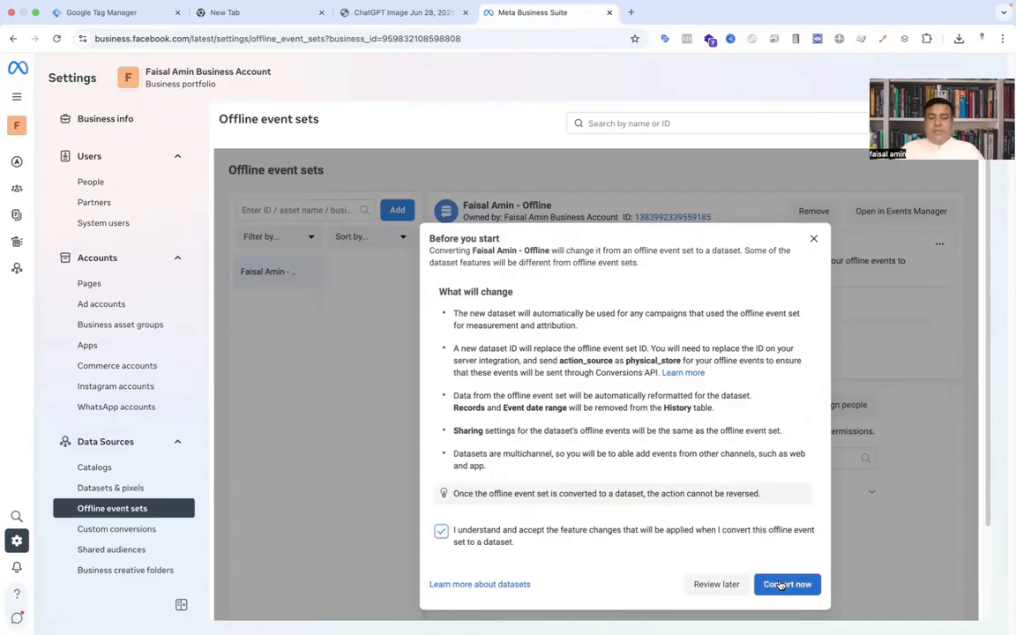
{"action": "left_click", "coordinate": [786, 584]}
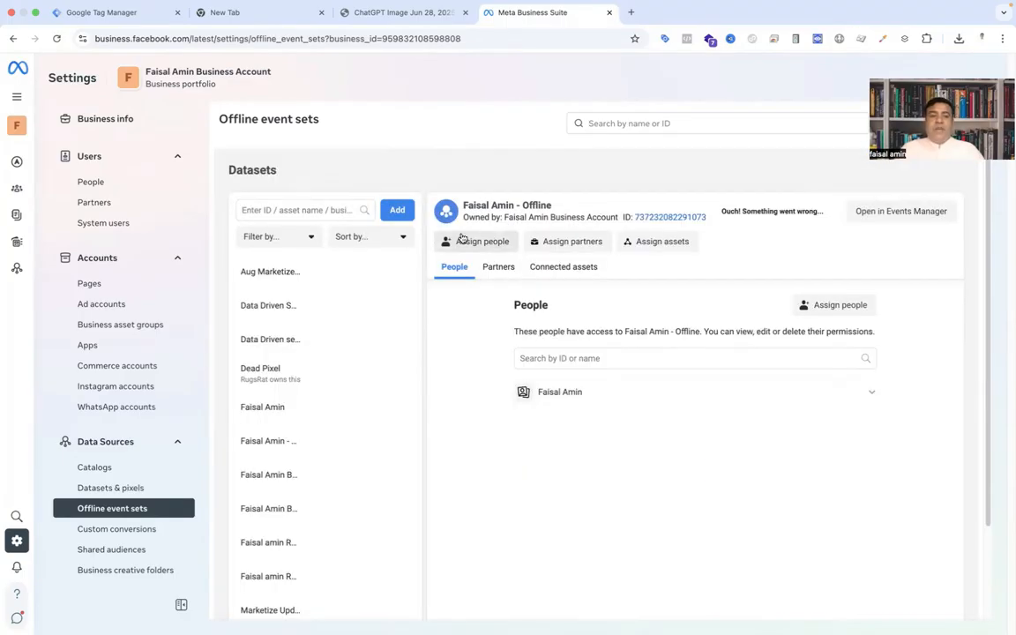
{"action": "mouse_move", "coordinate": [600, 217]}
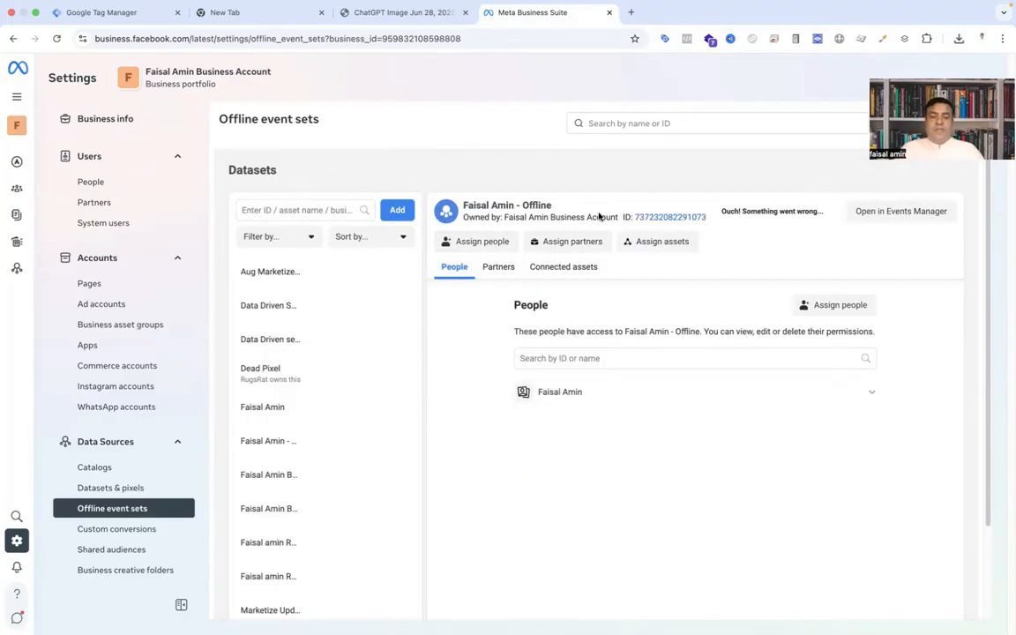
{"action": "mouse_move", "coordinate": [608, 443]}
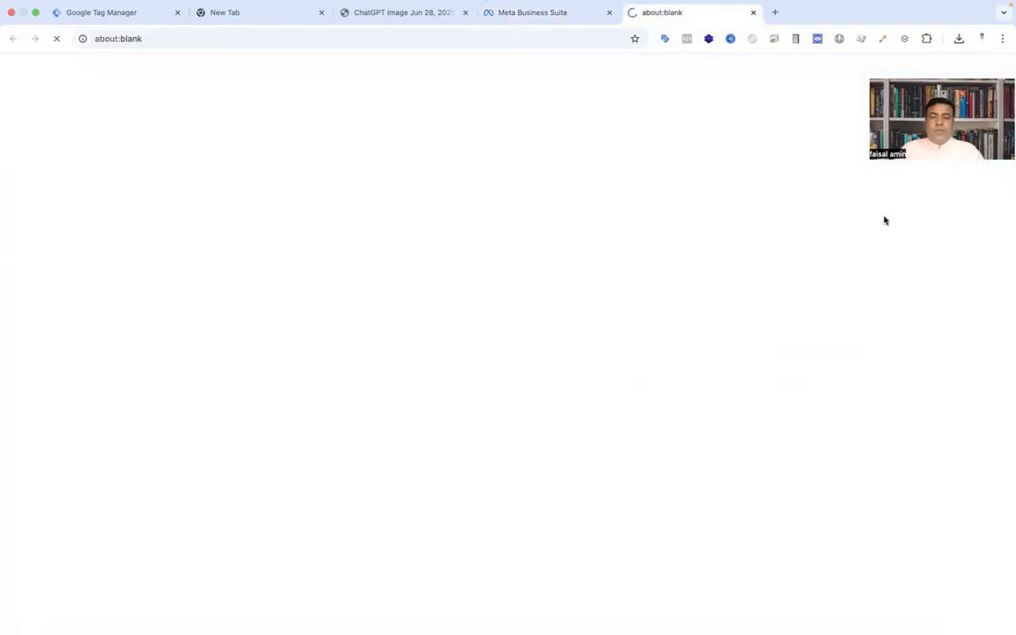
Step: View the 'Faisal Amin - Offline' dataset overview in Events Manager
{"action": "left_click", "coordinate": [688, 13]}
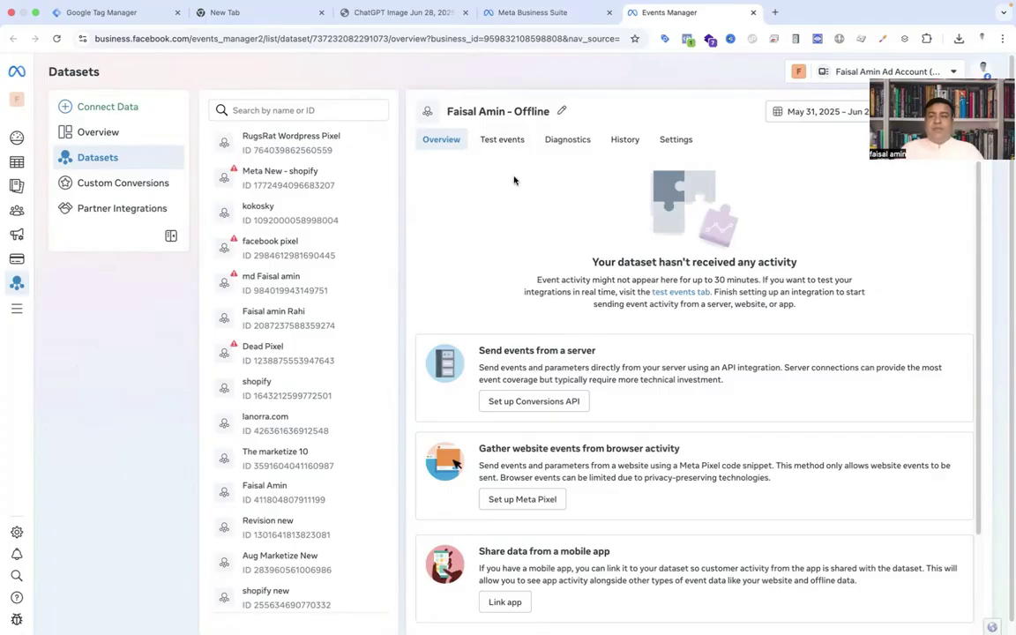
{"action": "scroll", "scroll_direction": "down", "scroll_amount": 3}
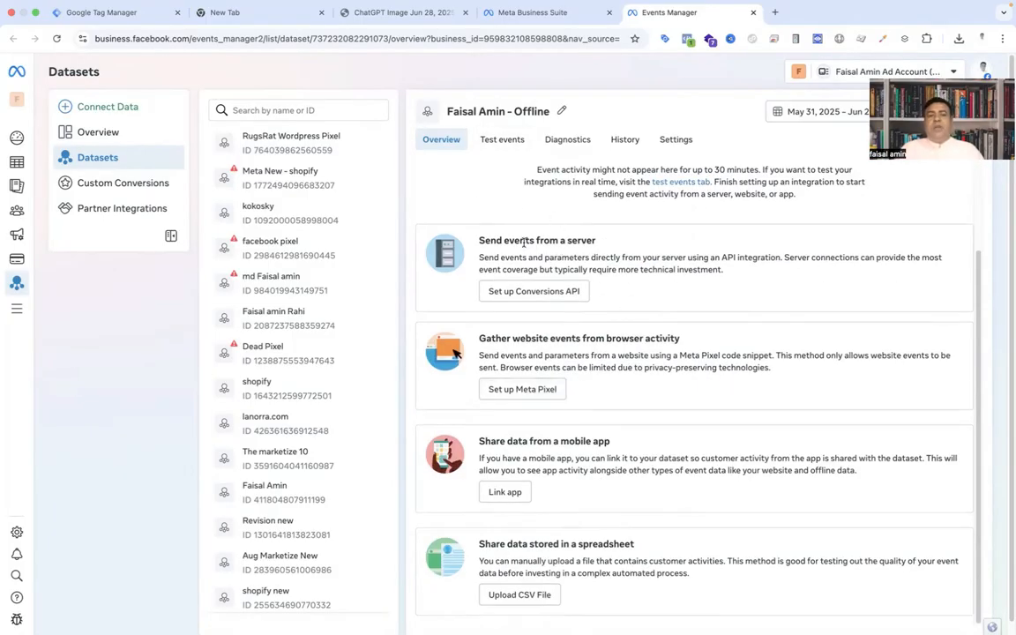
{"action": "mouse_move", "coordinate": [638, 390]}
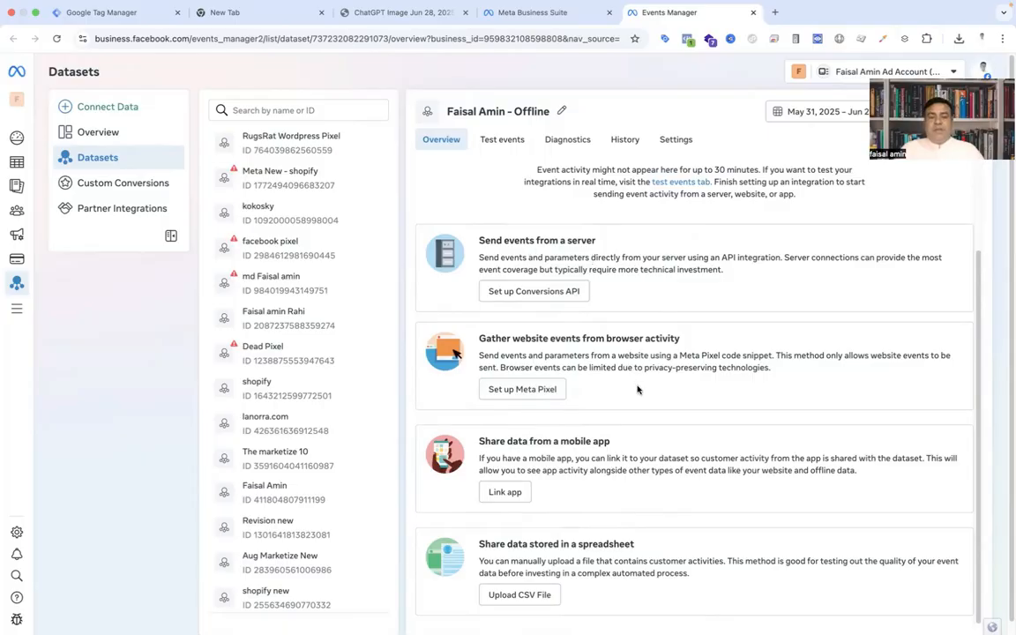
{"action": "mouse_move", "coordinate": [656, 353]}
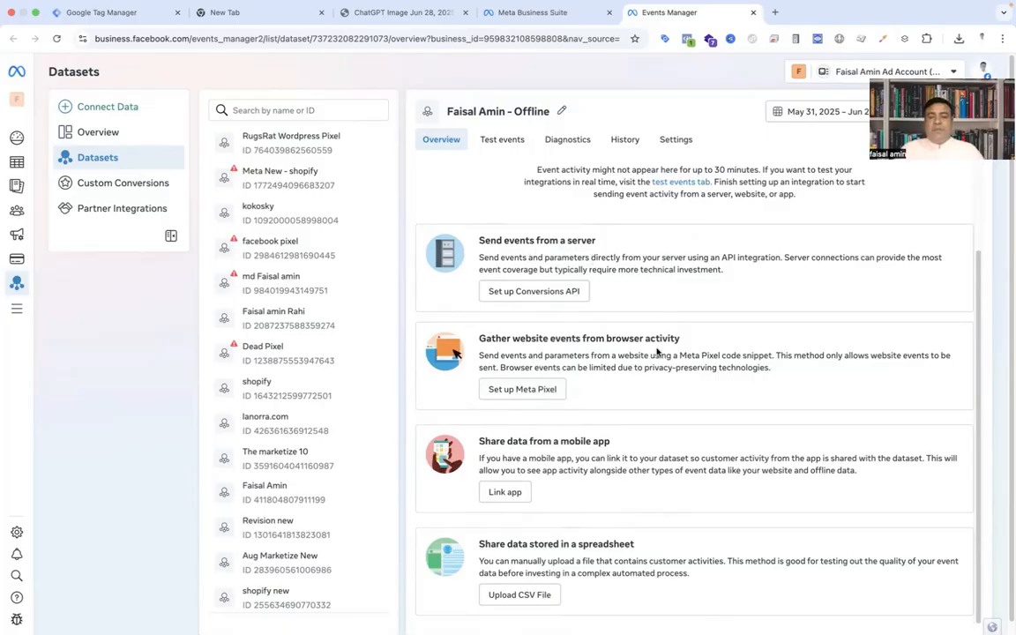
{"action": "mouse_move", "coordinate": [568, 455]}
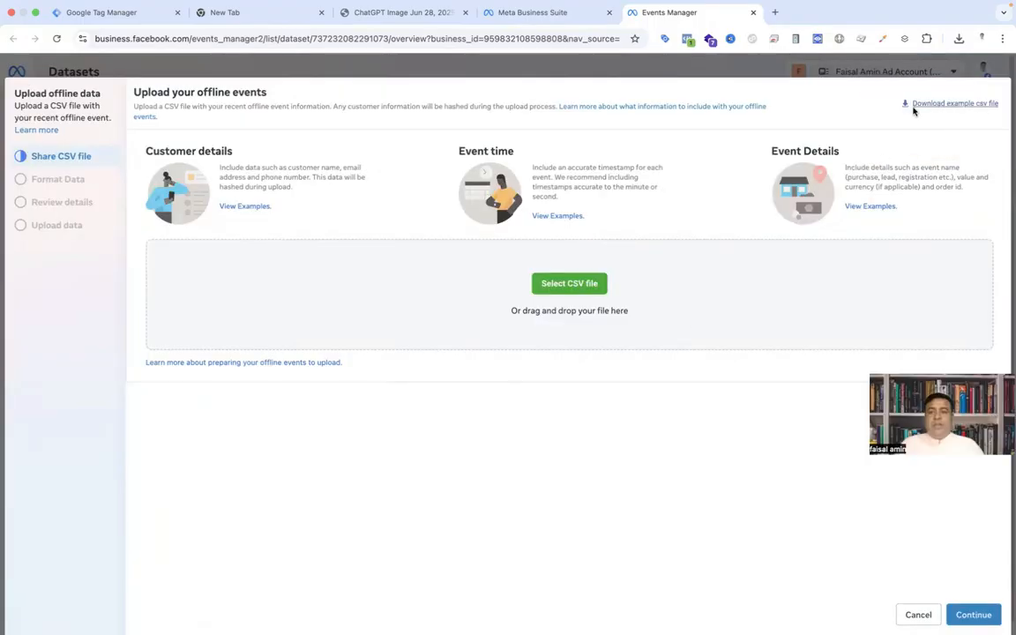
{"action": "mouse_move", "coordinate": [956, 102]}
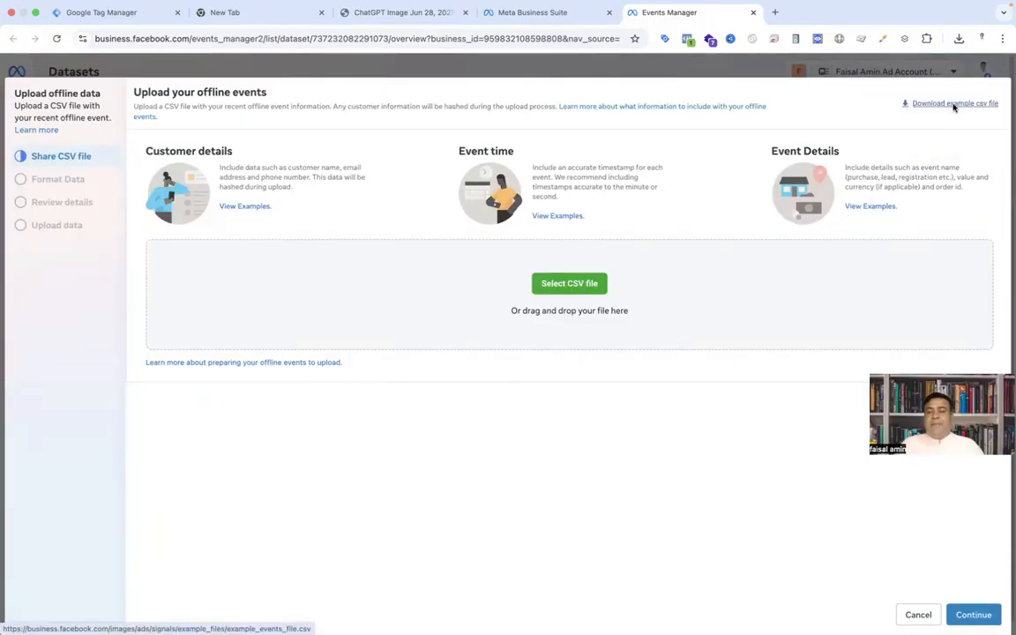
Step: Download the example offline events CSV file from the upload panel
{"action": "left_click", "coordinate": [954, 102]}
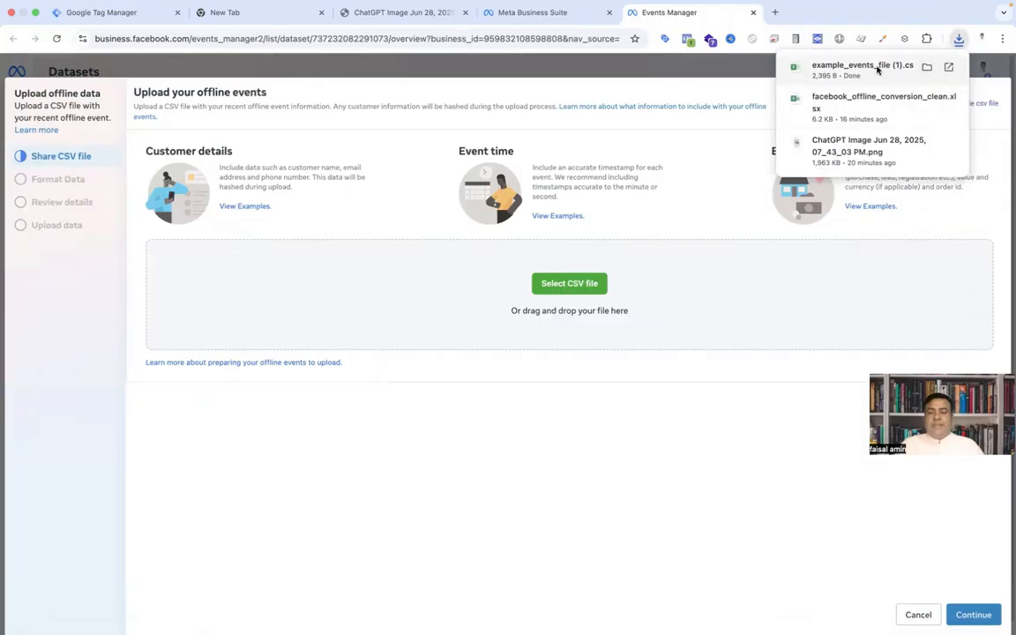
{"action": "mouse_move", "coordinate": [928, 67]}
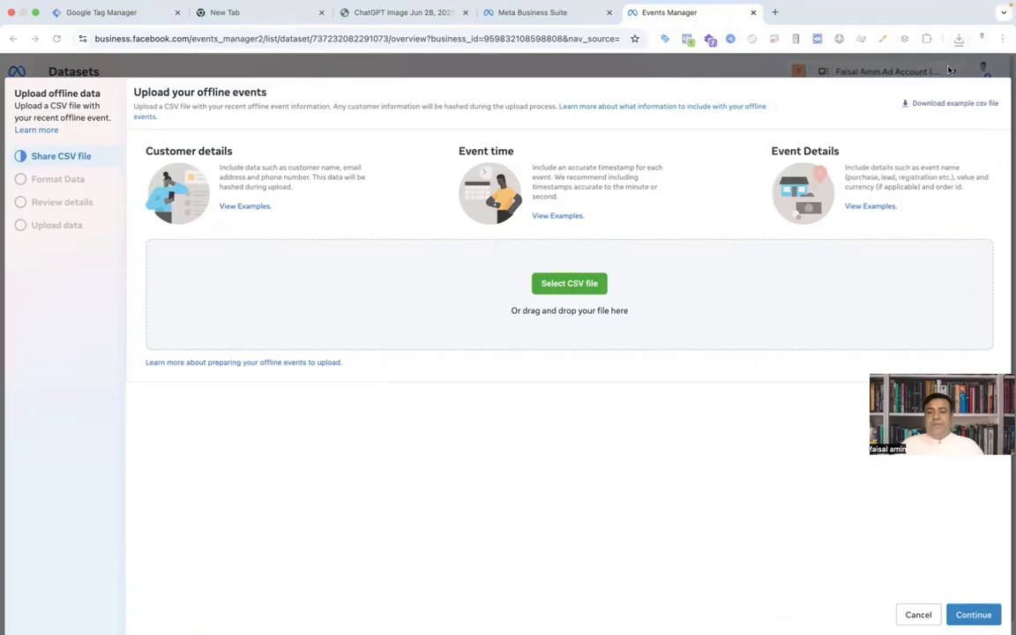
{"action": "left_click", "coordinate": [957, 102]}
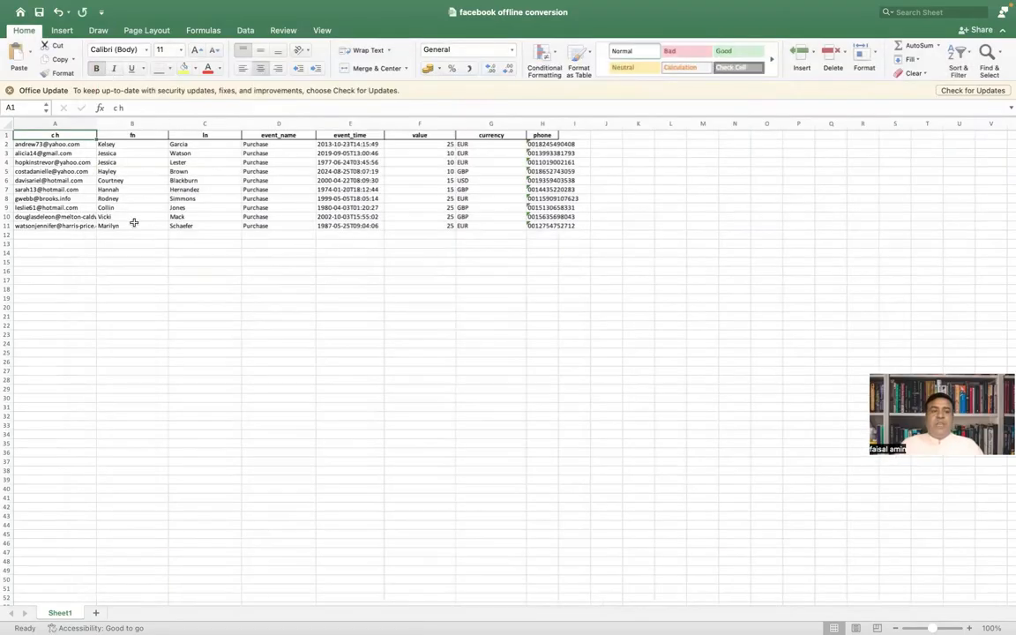
{"action": "mouse_move", "coordinate": [381, 230]}
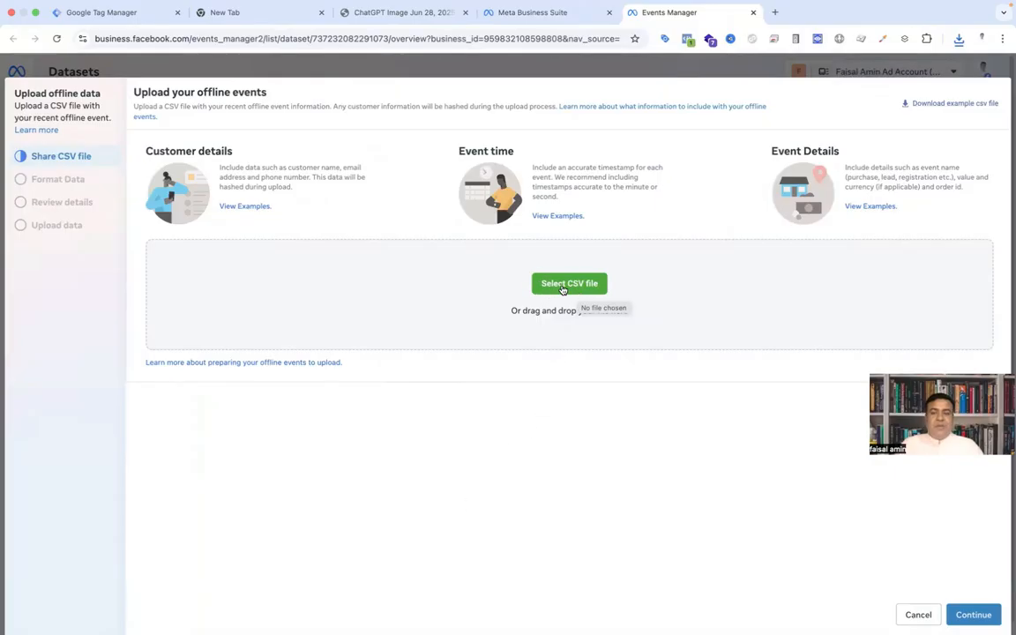
Step: Upload facebook_offline_conversion_clean.csv from Downloads and continue to column mapping
{"action": "left_click", "coordinate": [568, 282]}
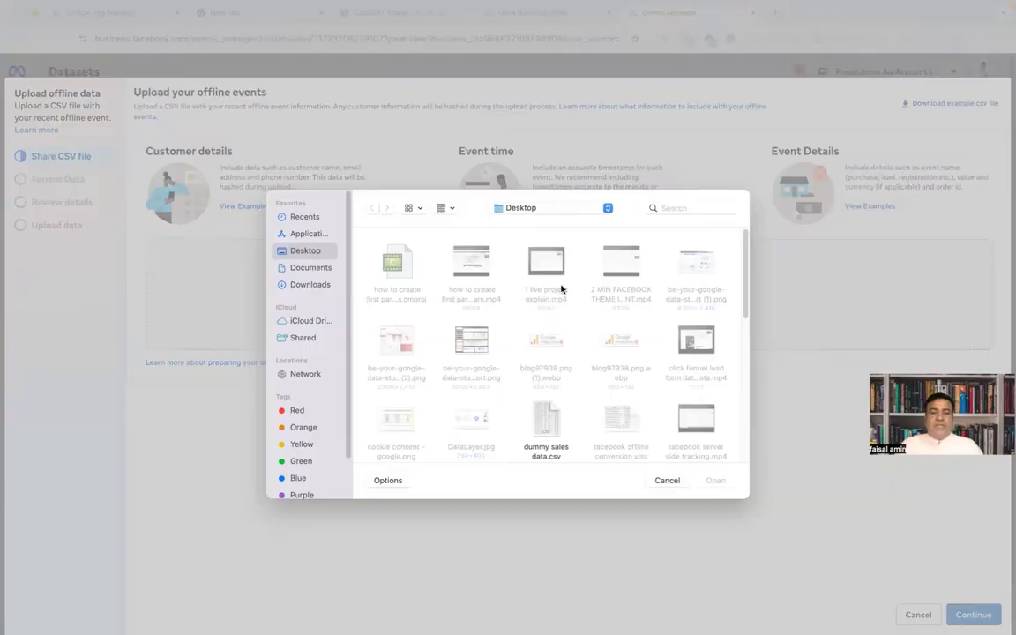
{"action": "left_click", "coordinate": [666, 480]}
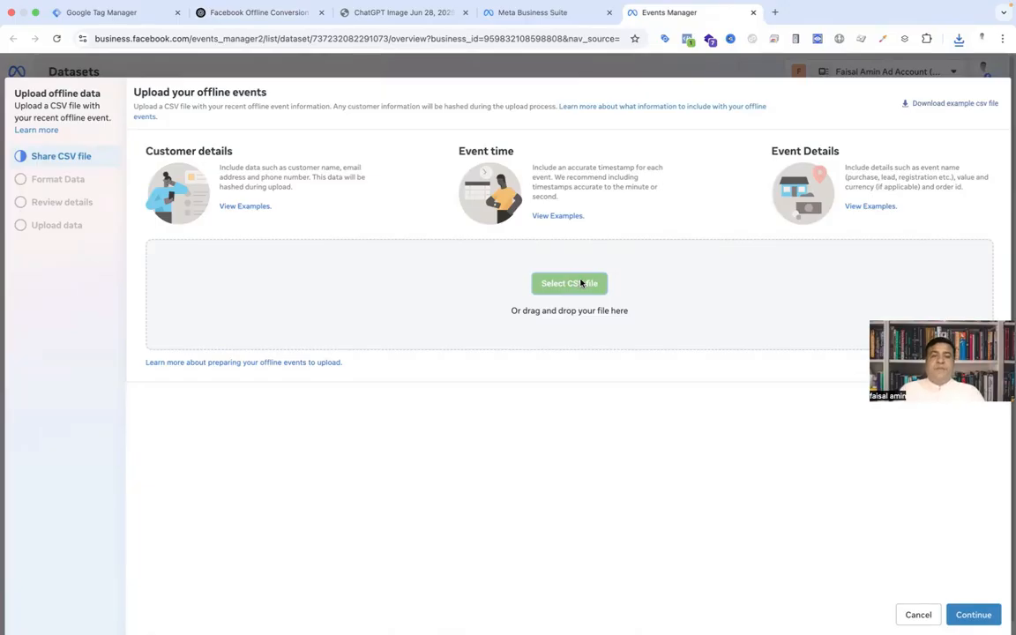
{"action": "left_click", "coordinate": [568, 282]}
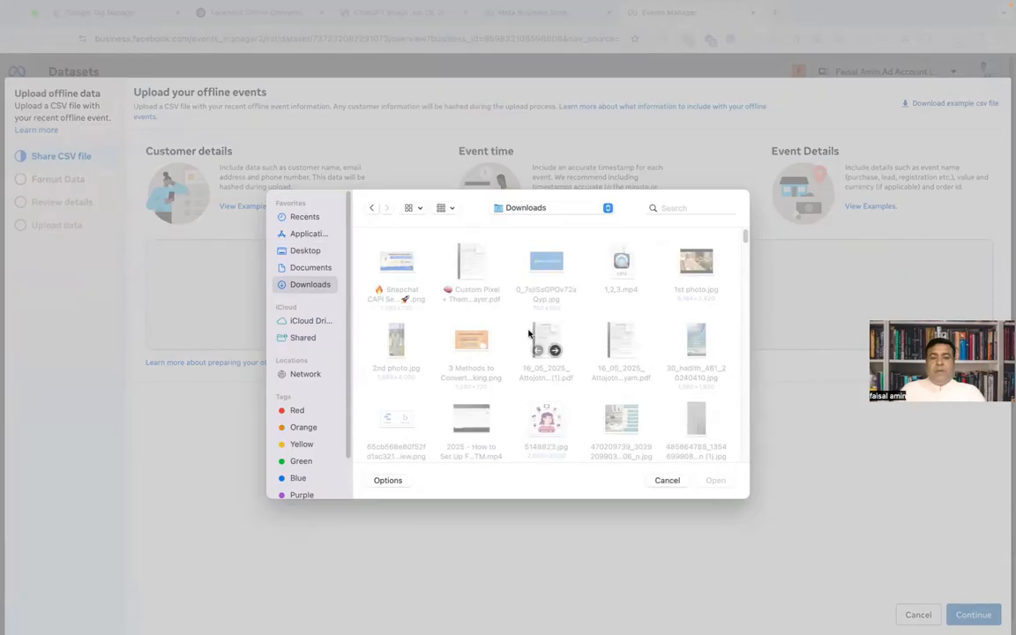
{"action": "left_click", "coordinate": [716, 480]}
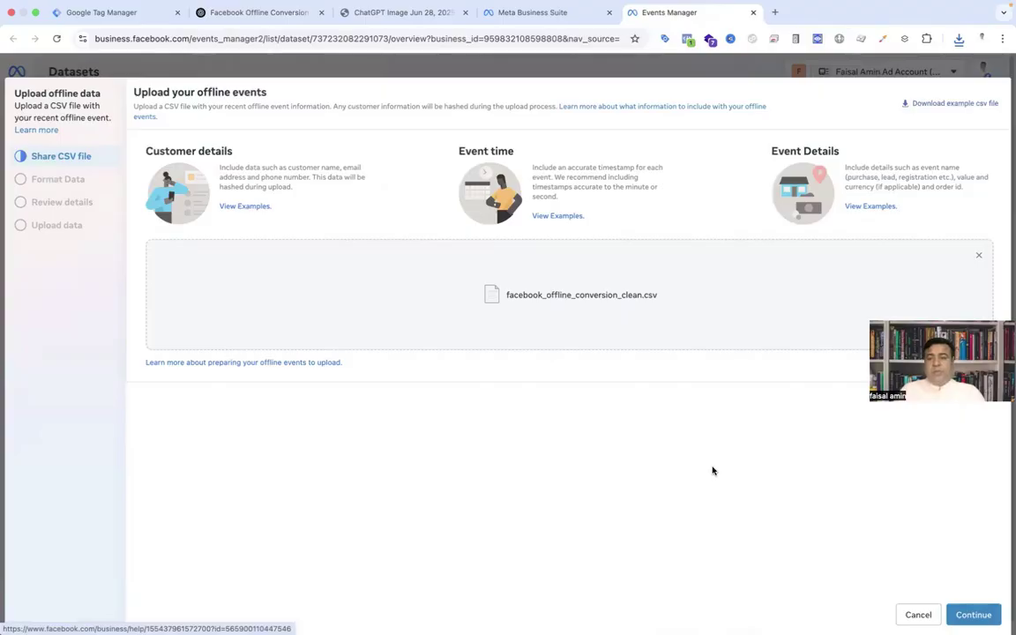
{"action": "mouse_move", "coordinate": [713, 432]}
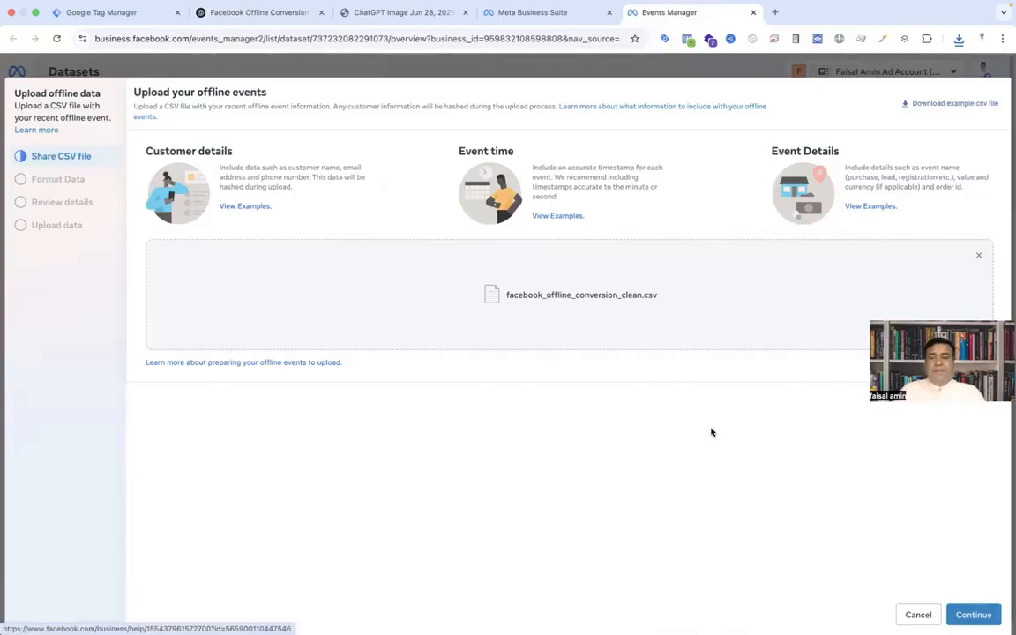
{"action": "left_click", "coordinate": [974, 614]}
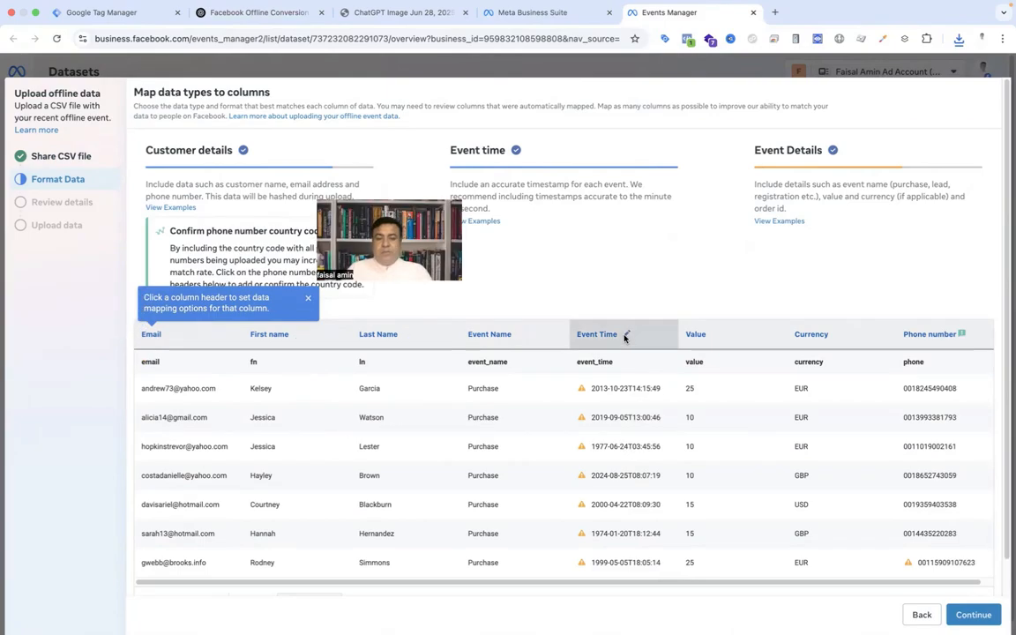
Step: Set the Event Time column to the matching date format and submit the upload
{"action": "left_click", "coordinate": [626, 335]}
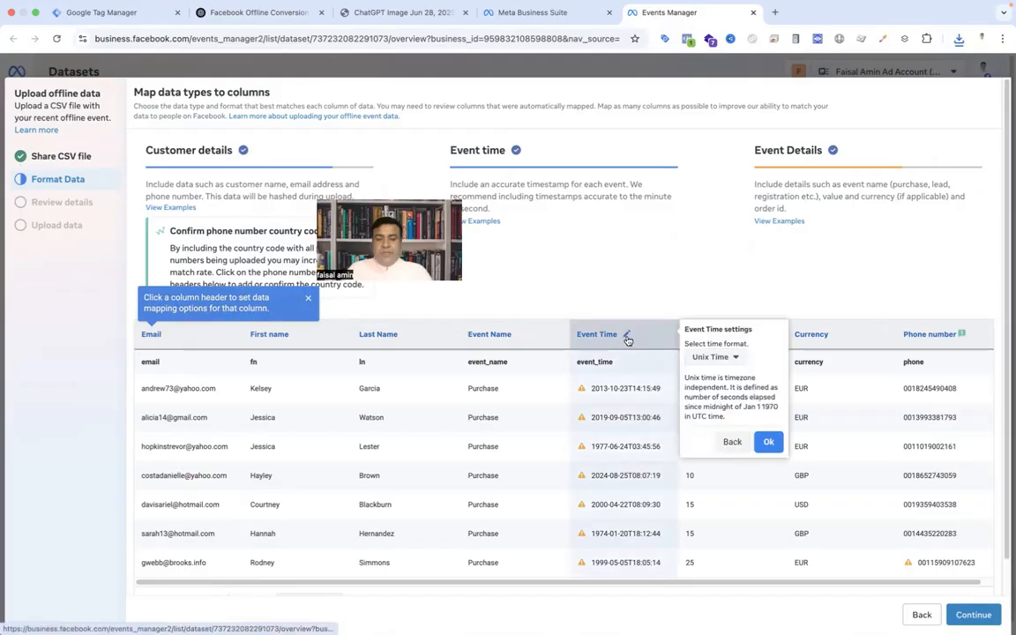
{"action": "left_click", "coordinate": [714, 357]}
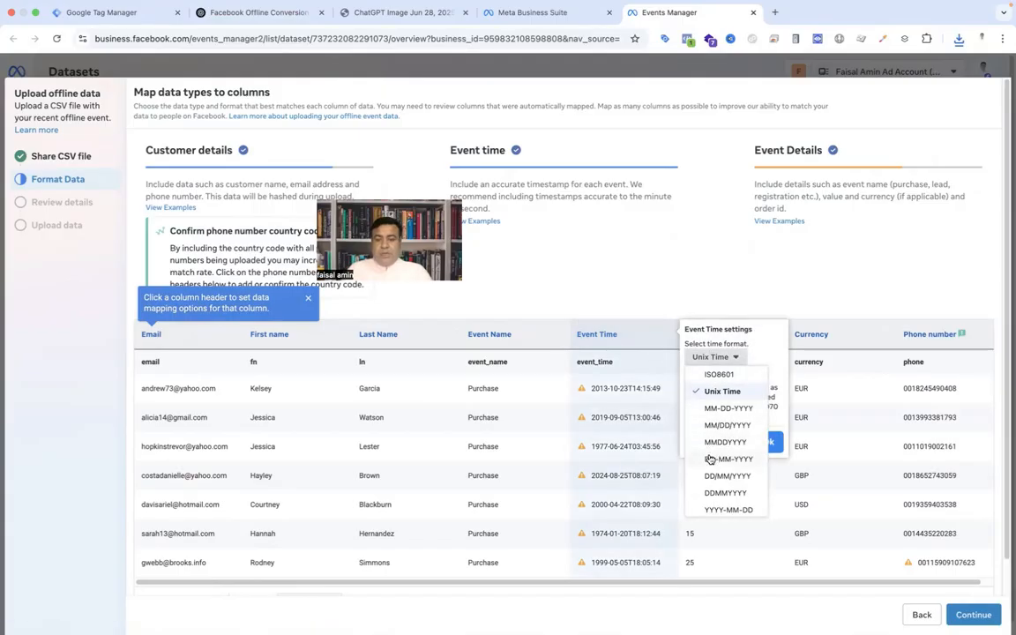
{"action": "left_click", "coordinate": [728, 459]}
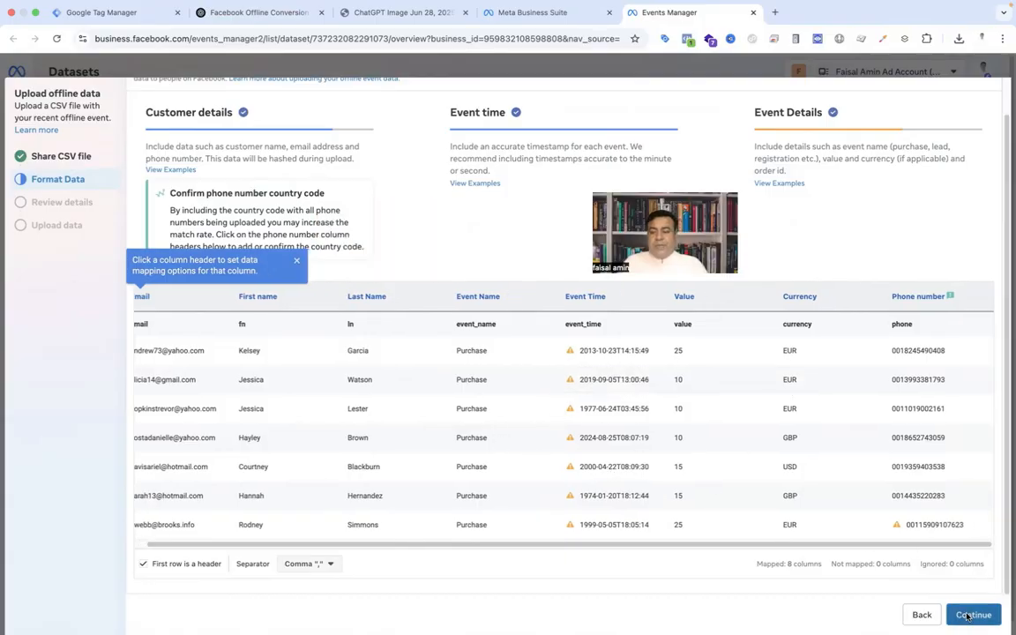
{"action": "left_click", "coordinate": [974, 614]}
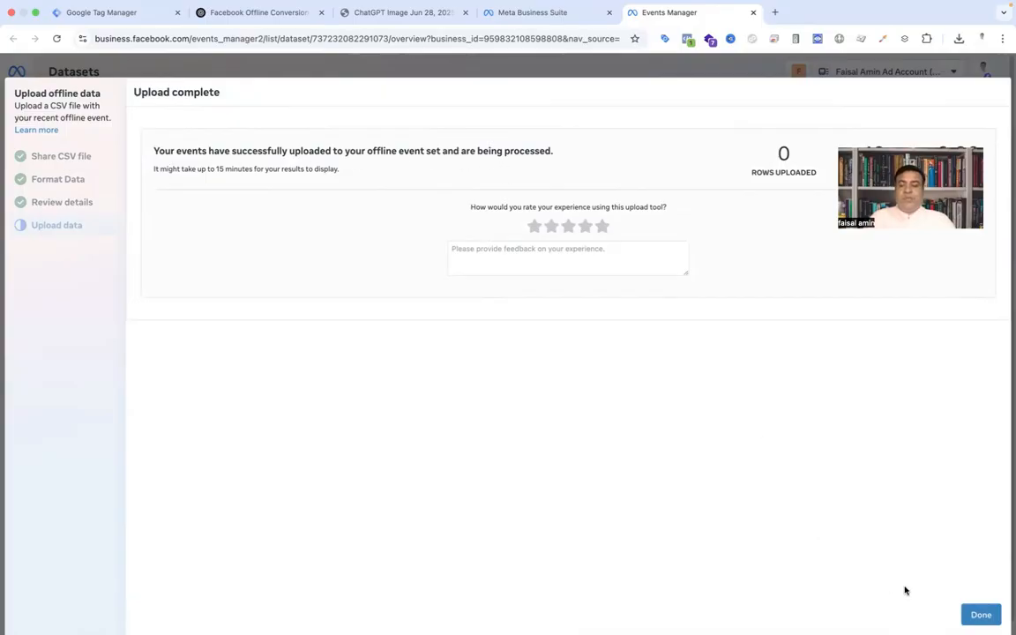
Step: Finish the completed upload and return to the dataset overview
{"action": "left_click", "coordinate": [981, 614]}
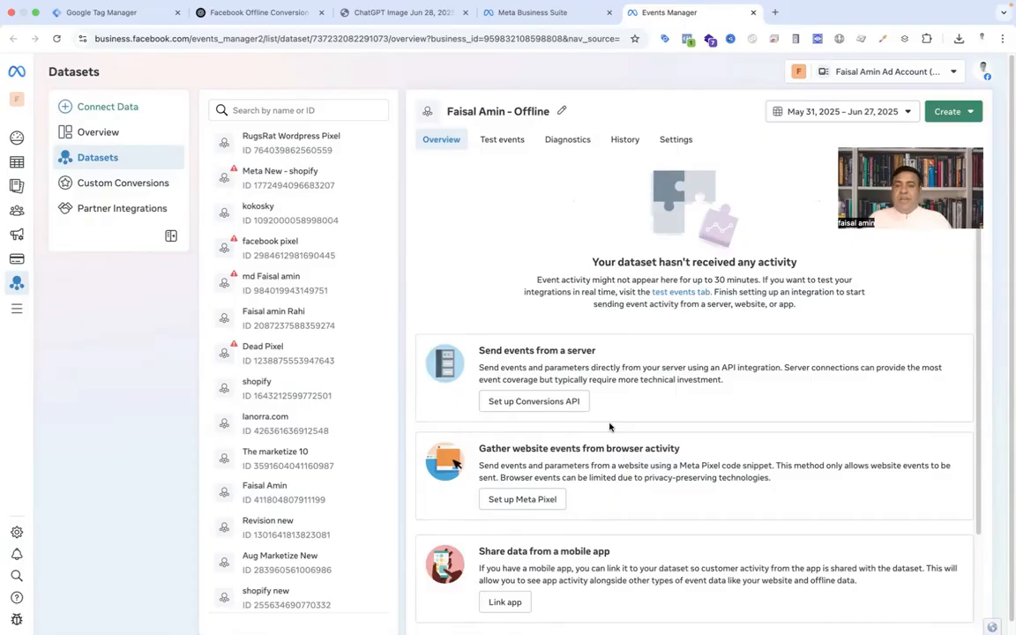
{"action": "mouse_move", "coordinate": [624, 339]}
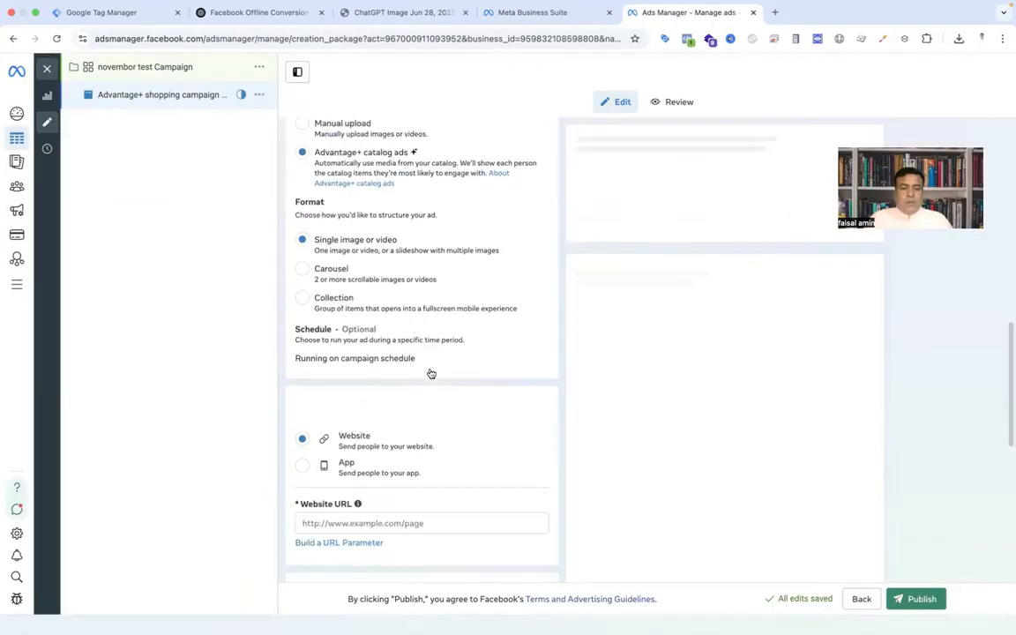
Step: Scroll the ad editor down to Tracking, where Offline events lists the Faisal Amin - Offline dataset
{"action": "scroll", "scroll_direction": "down", "scroll_amount": 3}
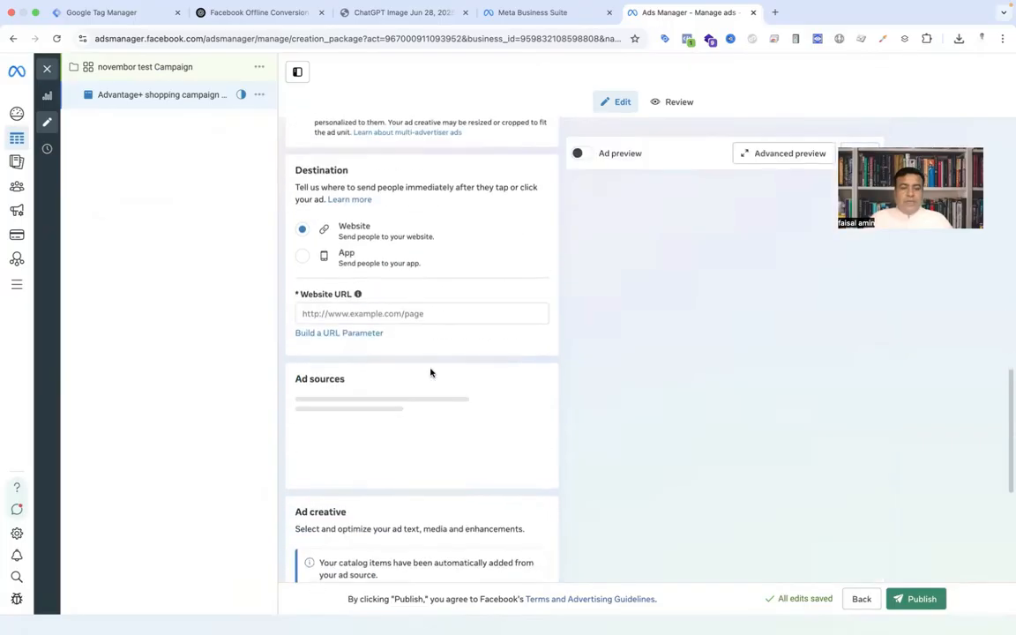
{"action": "scroll", "scroll_direction": "down", "scroll_amount": 3}
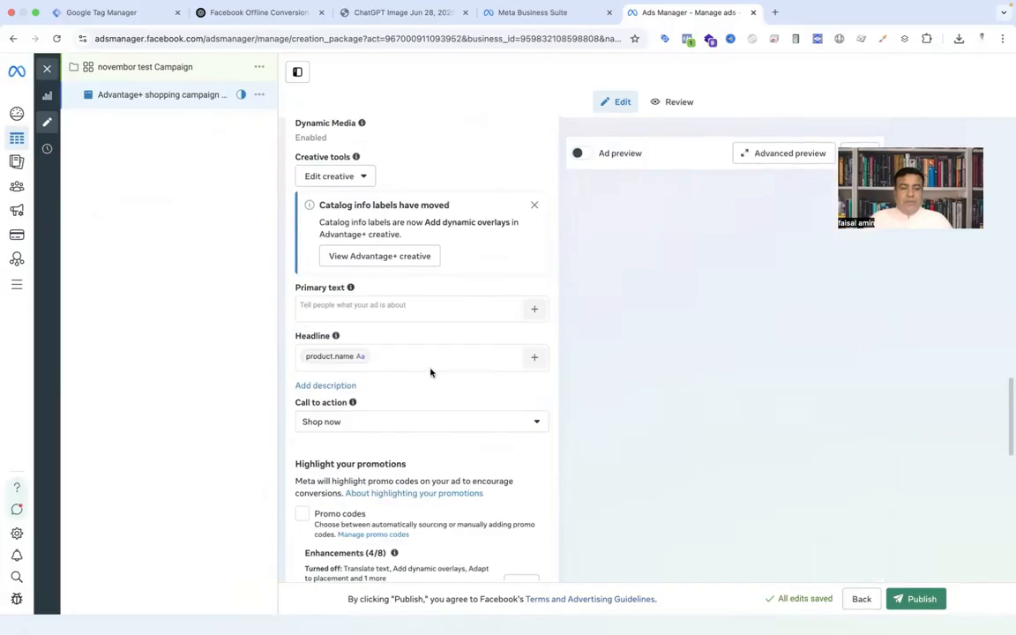
{"action": "scroll", "scroll_direction": "down", "scroll_amount": 3}
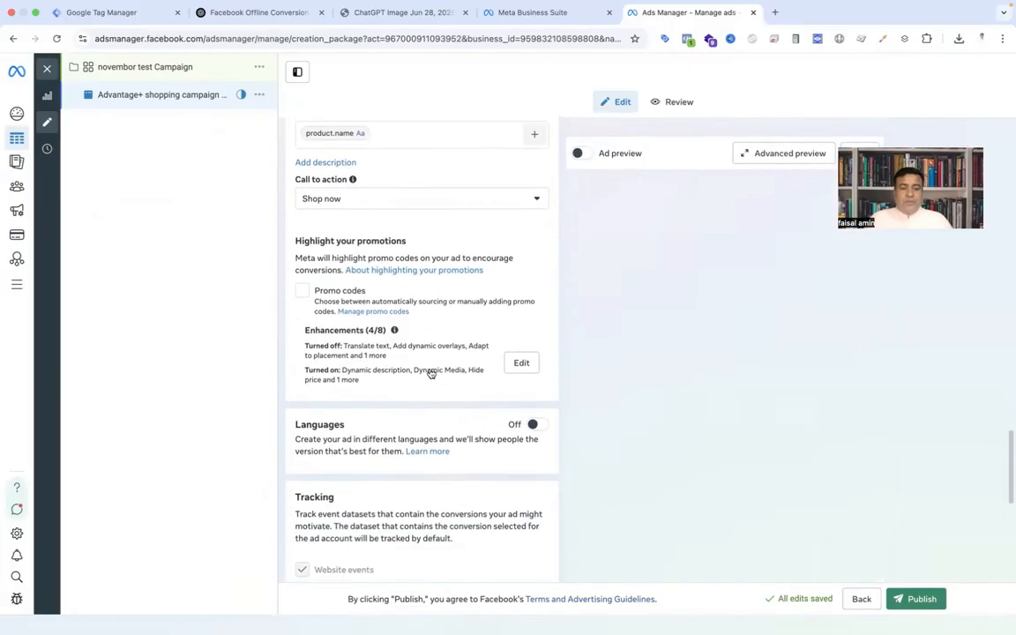
{"action": "scroll", "scroll_direction": "down", "scroll_amount": 3}
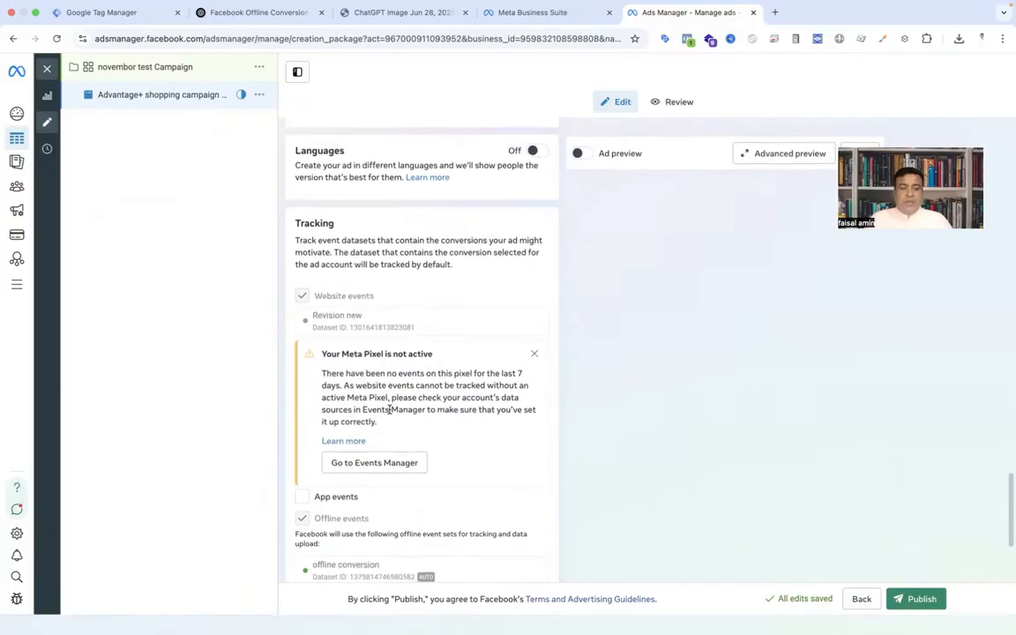
{"action": "scroll", "scroll_direction": "down", "scroll_amount": 3}
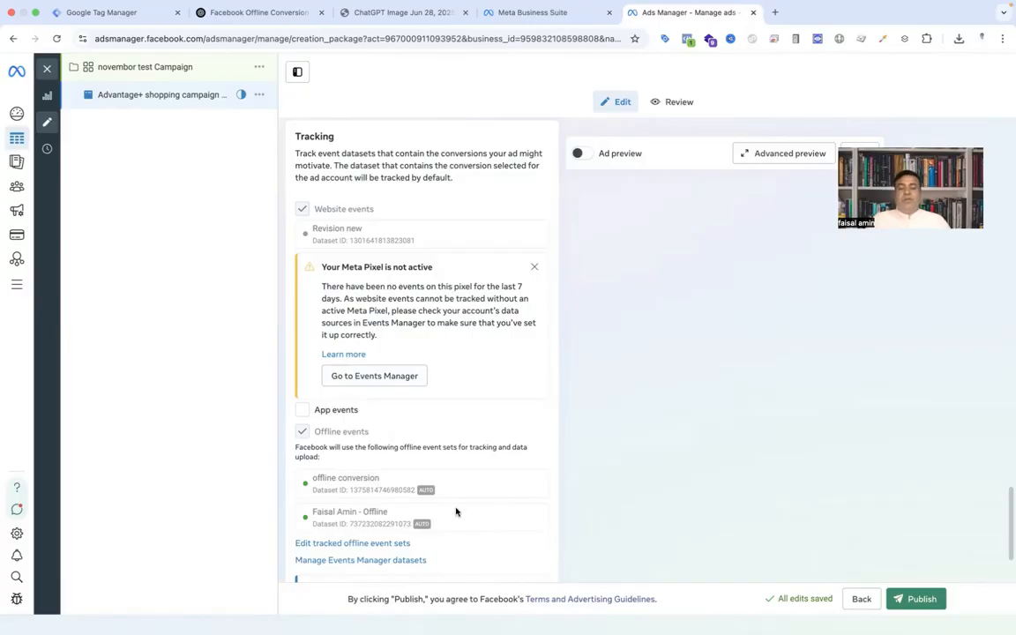
{"action": "mouse_move", "coordinate": [395, 483]}
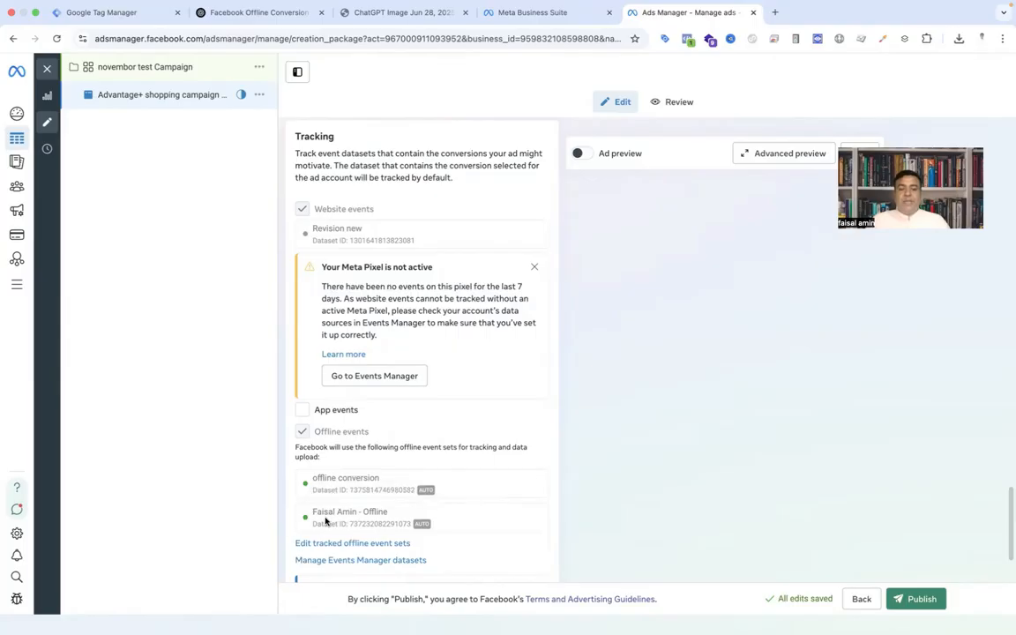
{"action": "mouse_move", "coordinate": [346, 490]}
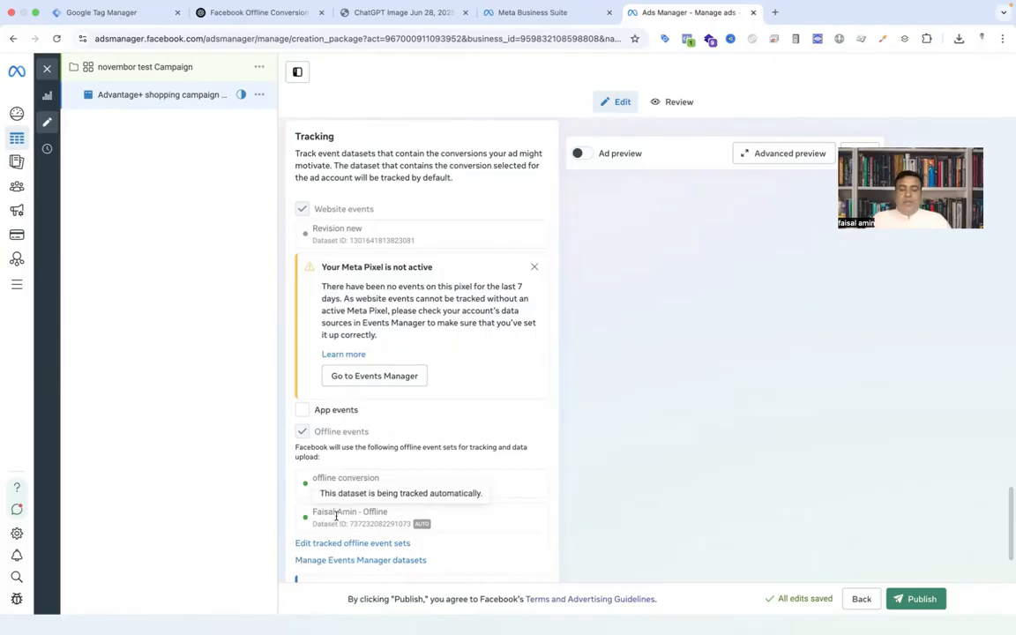